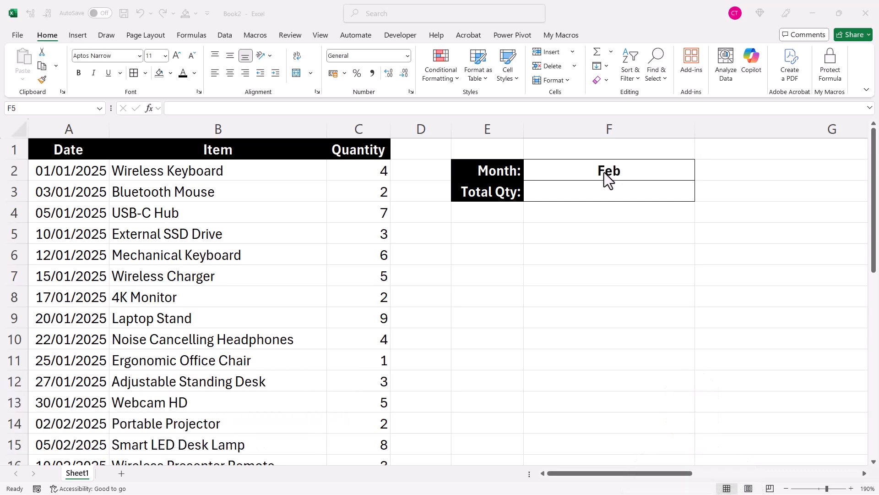
- Change the Month cell F2 from 'Feb' to 'February'
left_click(608, 170)
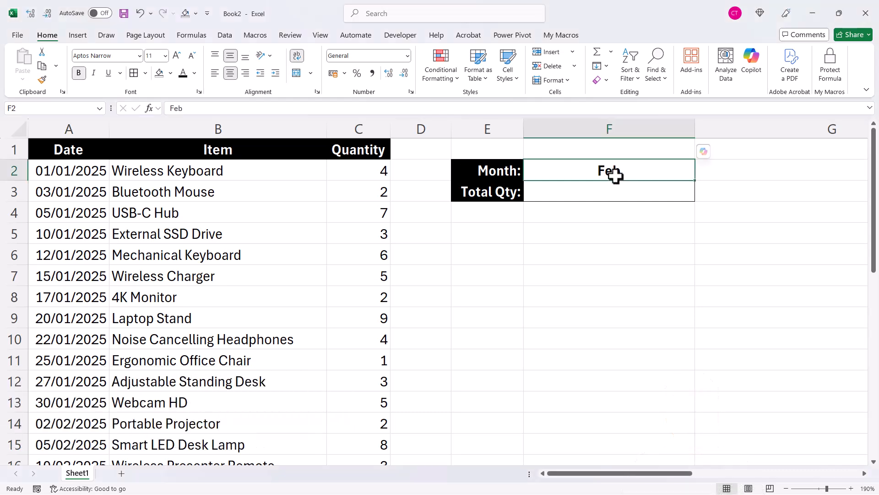
double_click(609, 170)
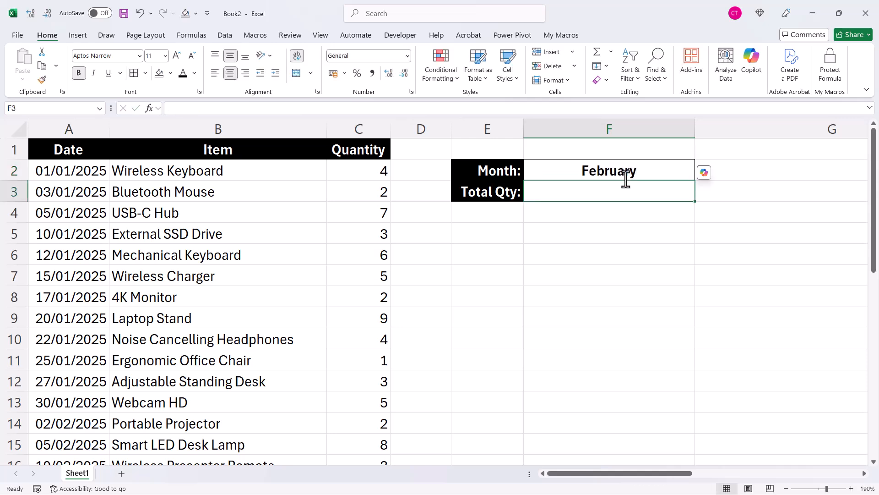
mouse_move(599, 240)
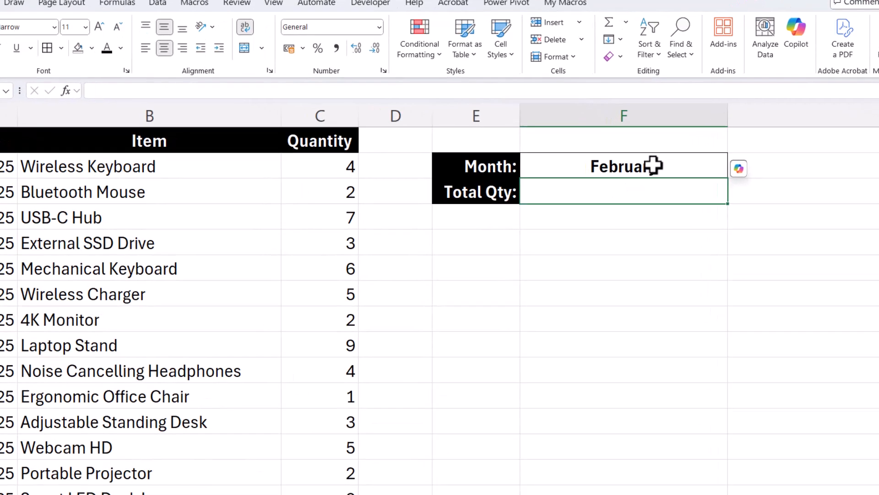
- Enter =DATEVALUE(F2&1) in F3, returning the date serial 36923
type("=date")
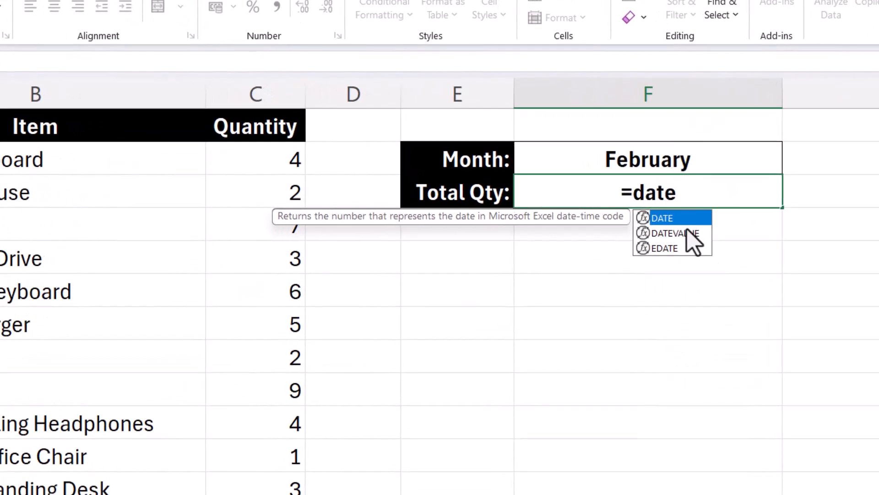
double_click(675, 233)
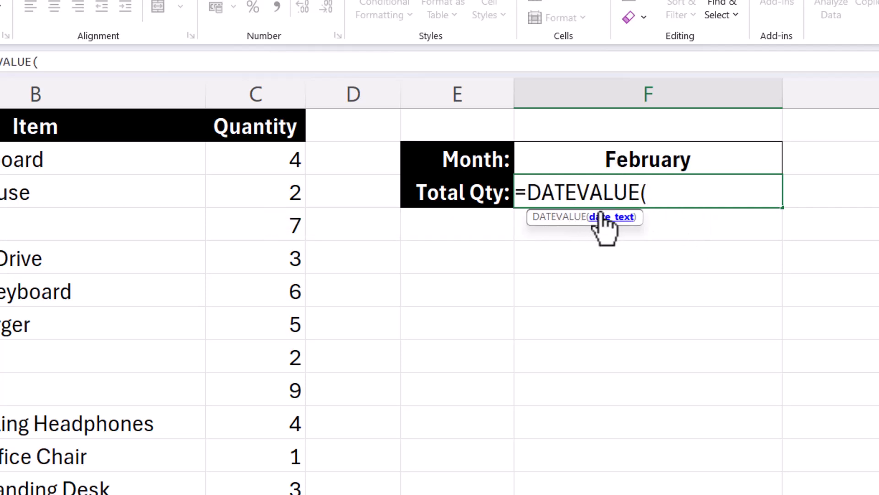
mouse_move(628, 159)
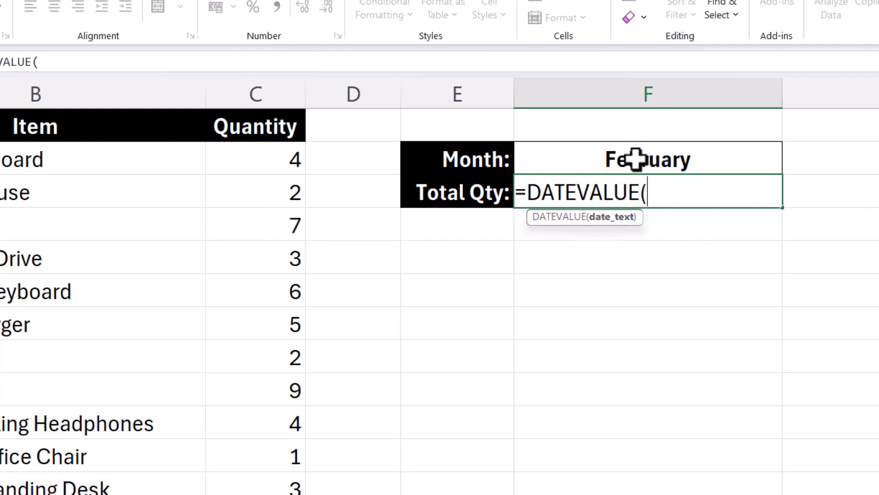
left_click(648, 158)
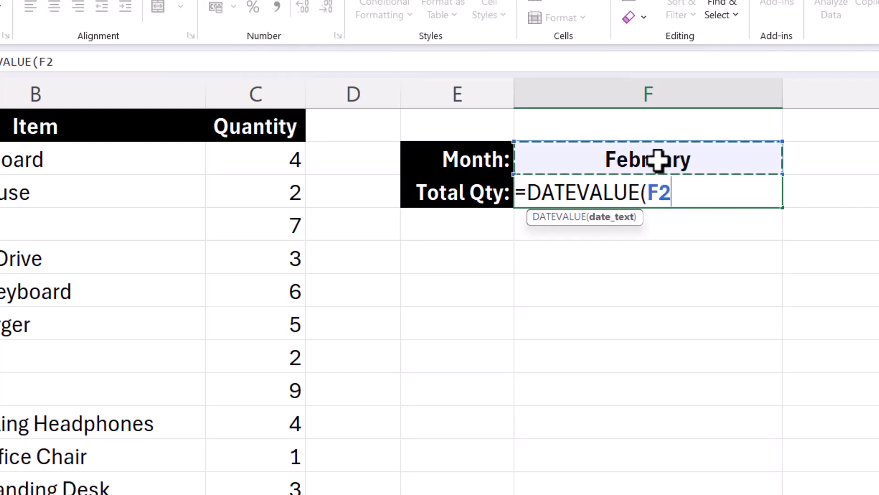
type("&1")
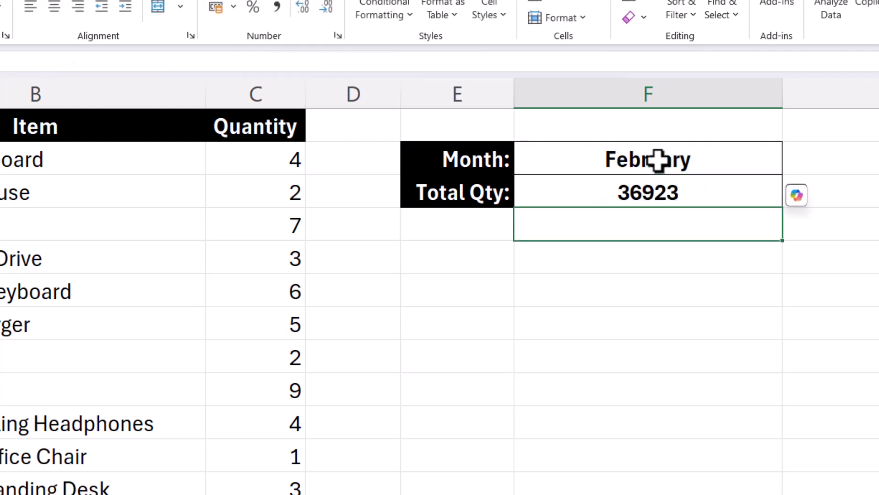
left_click(647, 192)
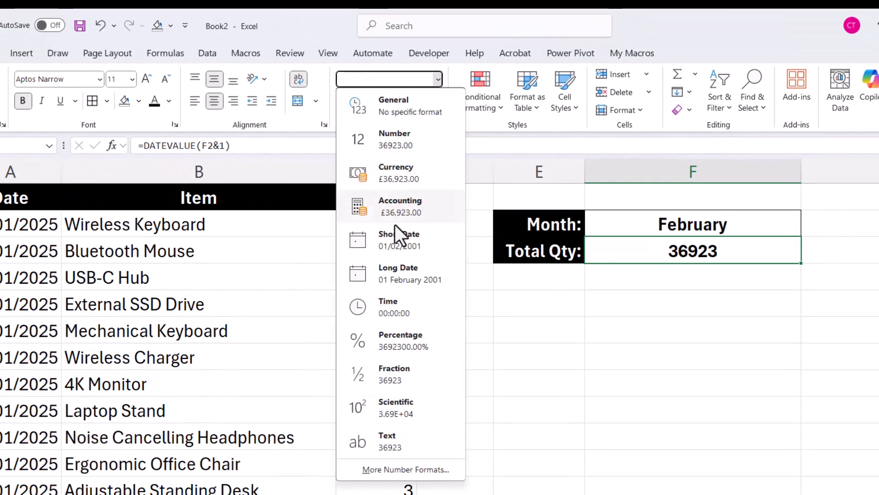
- Format F3 as Short Date and set F2 to Mar, showing 01/03/2001
left_click(400, 239)
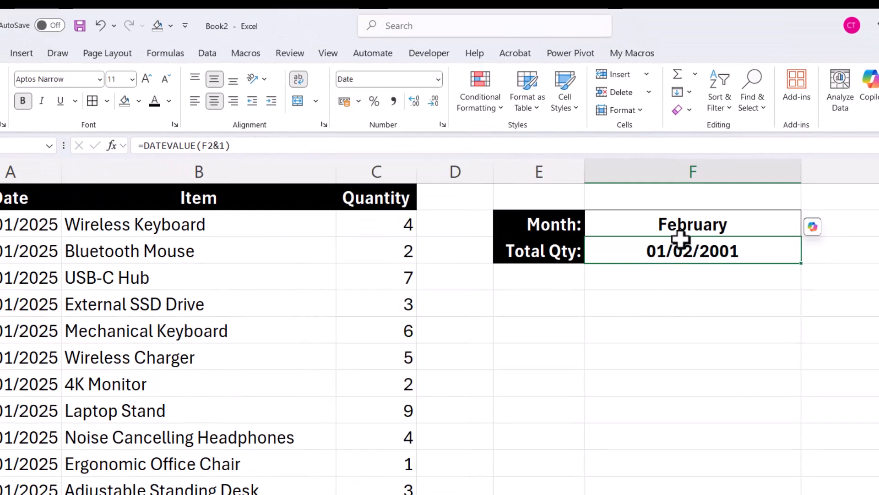
mouse_move(679, 224)
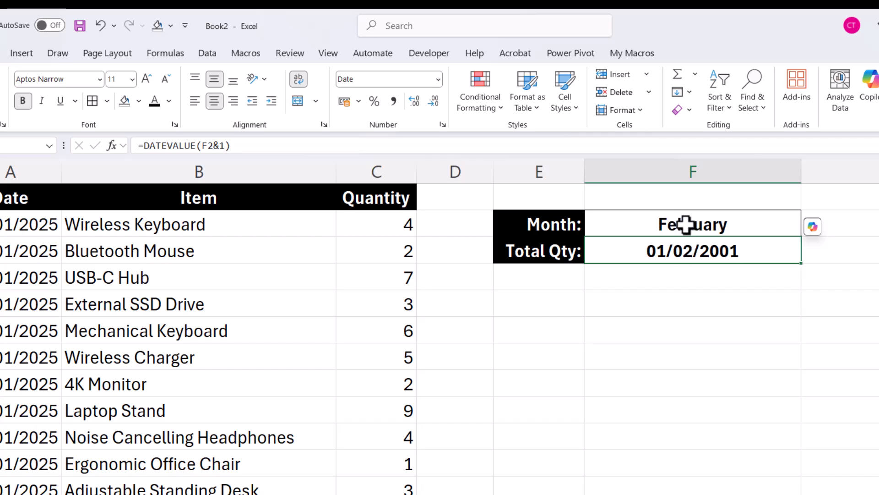
type("March")
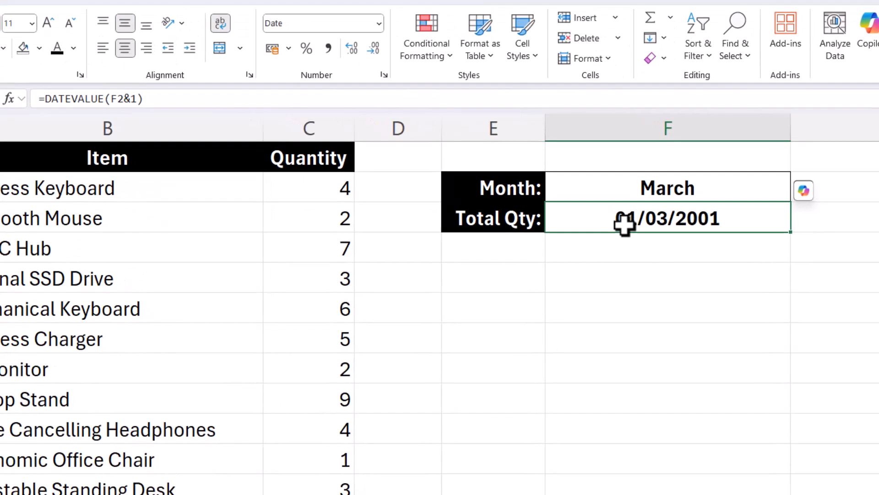
double_click(667, 218)
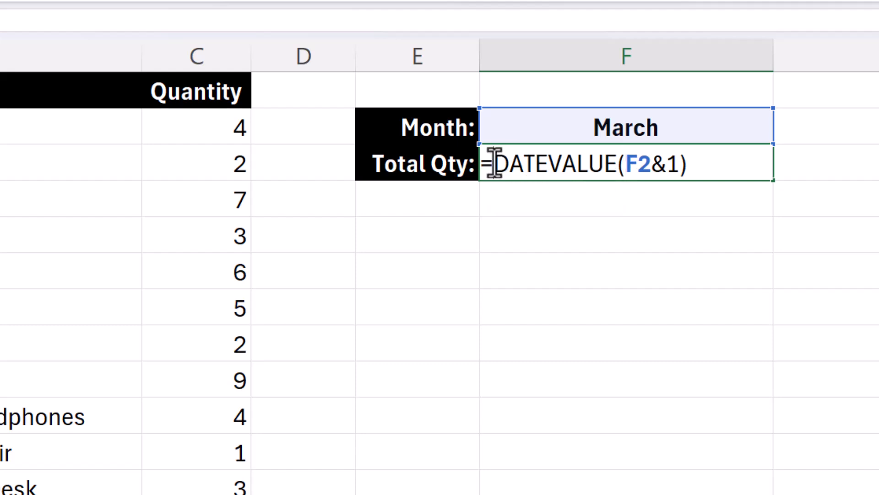
- Change F3 to =MONTH(DATEVALUE(F2&1)) in General format, returning 2
type("month(")
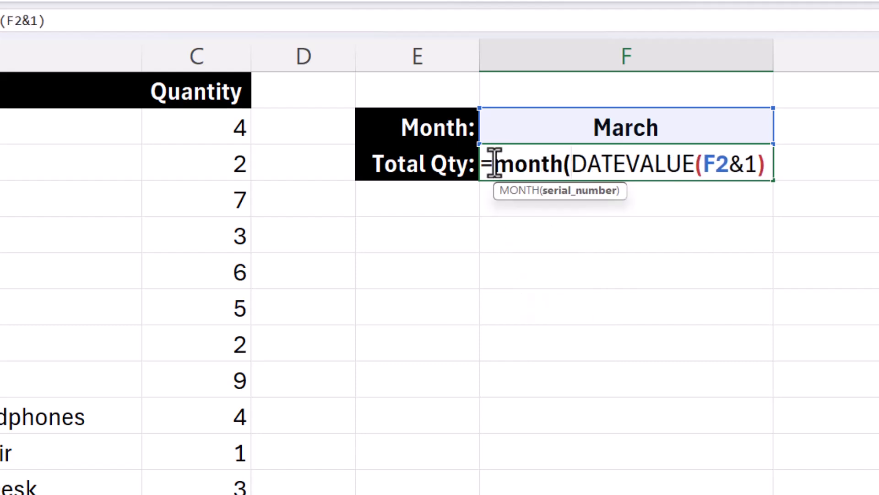
left_click(768, 165)
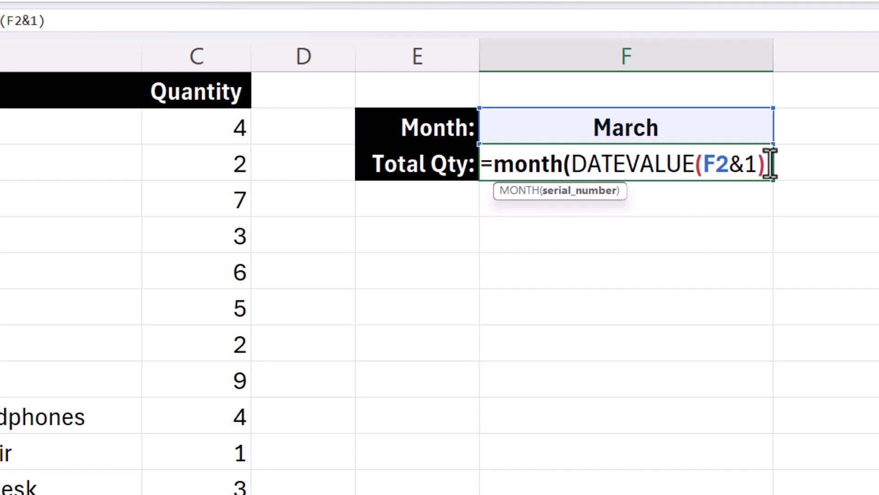
key("Return")
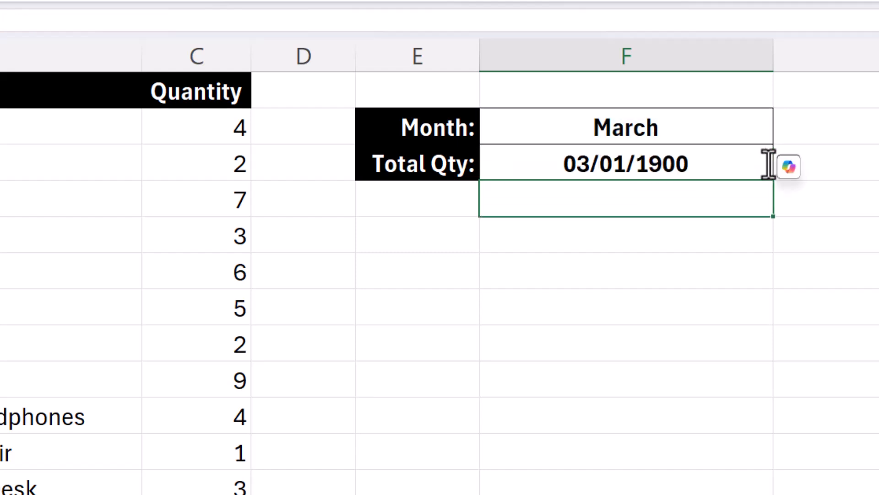
left_click(314, 86)
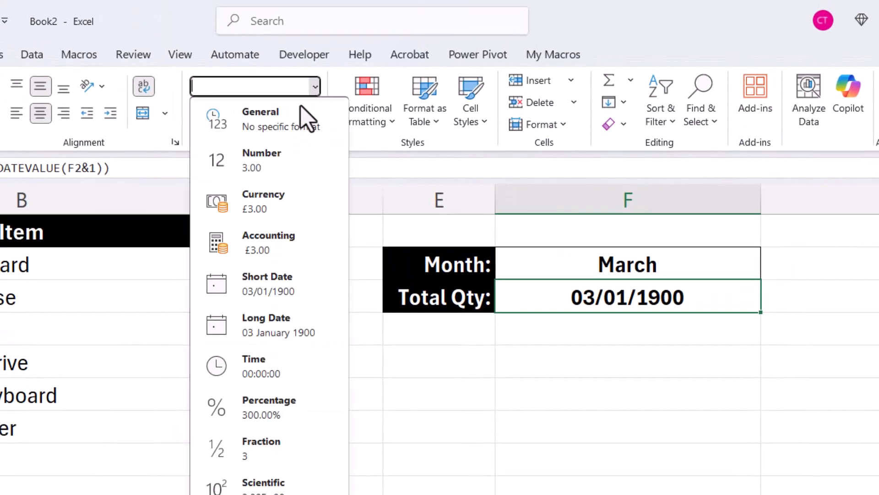
left_click(260, 111)
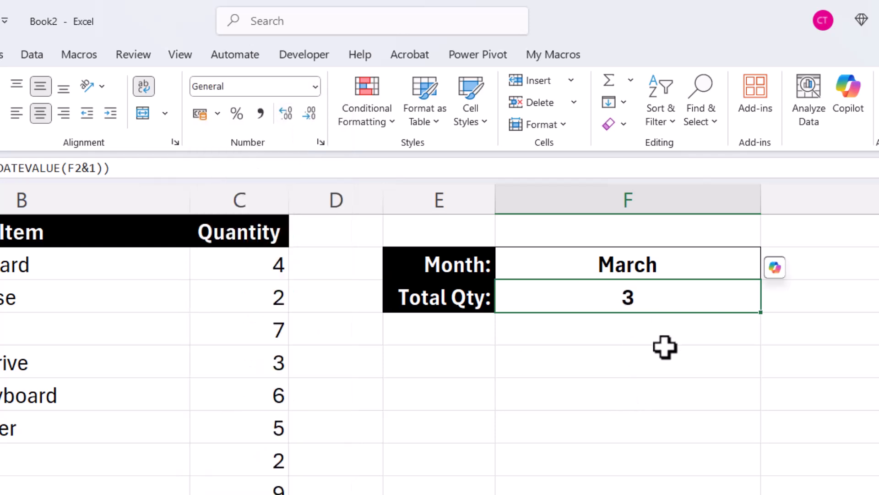
left_click(627, 264)
type("Feb")
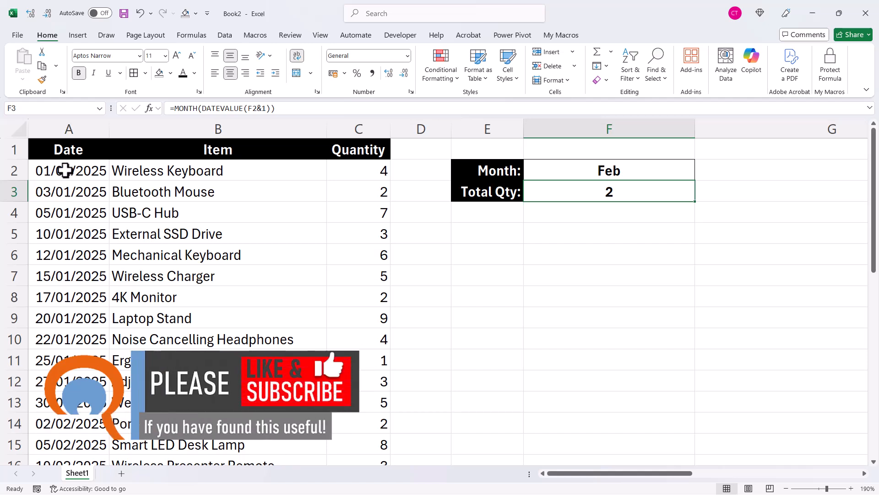
mouse_move(50, 171)
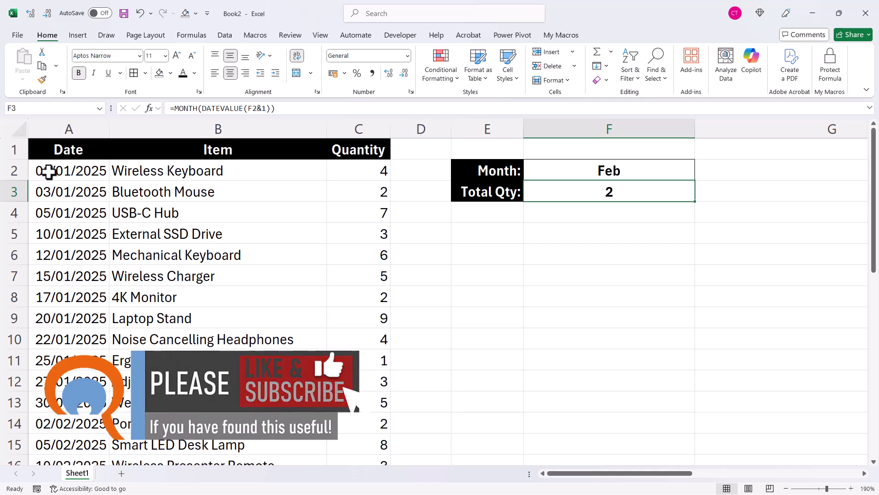
- Inspect the Date-formatted first date in A2, 01/01/2025
left_click(68, 171)
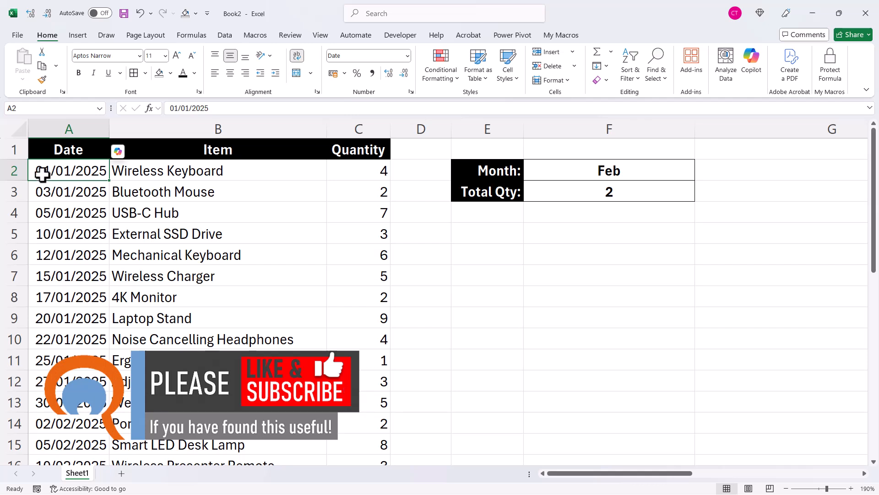
mouse_move(58, 169)
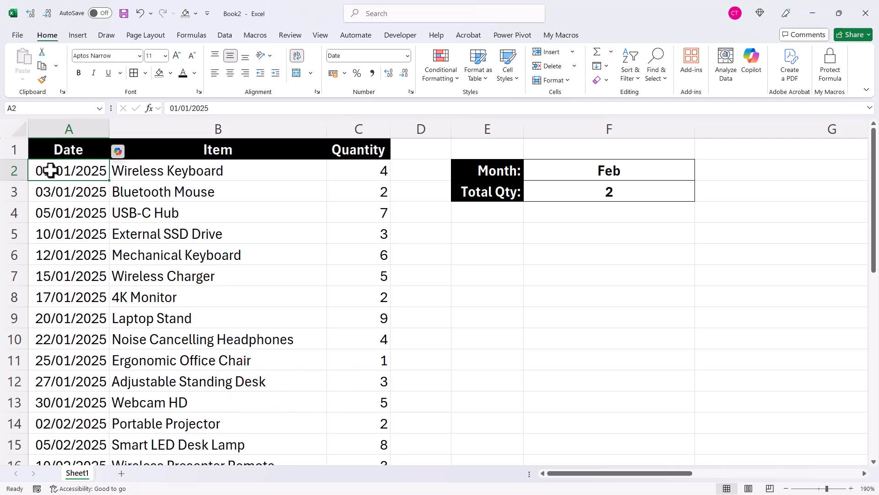
mouse_move(322, 213)
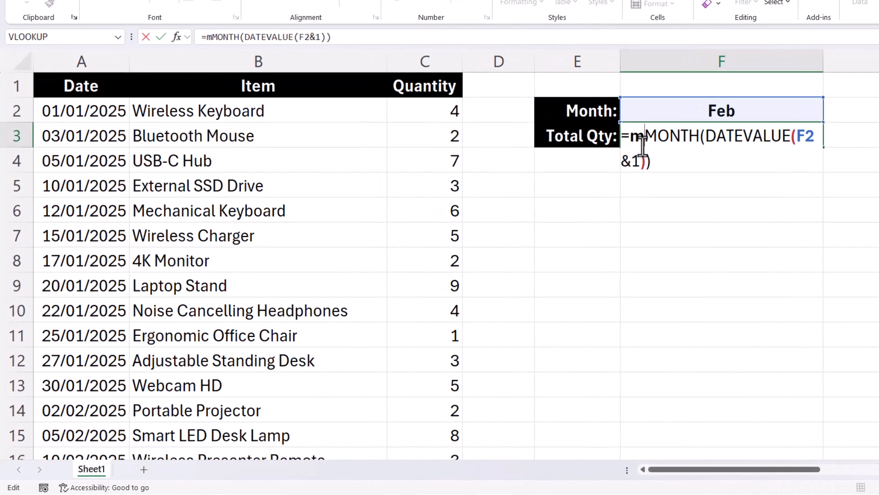
- Edit F3 to =MONTH(A2:A31)=MONTH(DATEVALUE(F2&1)), comparing each date's month
type("onth(")
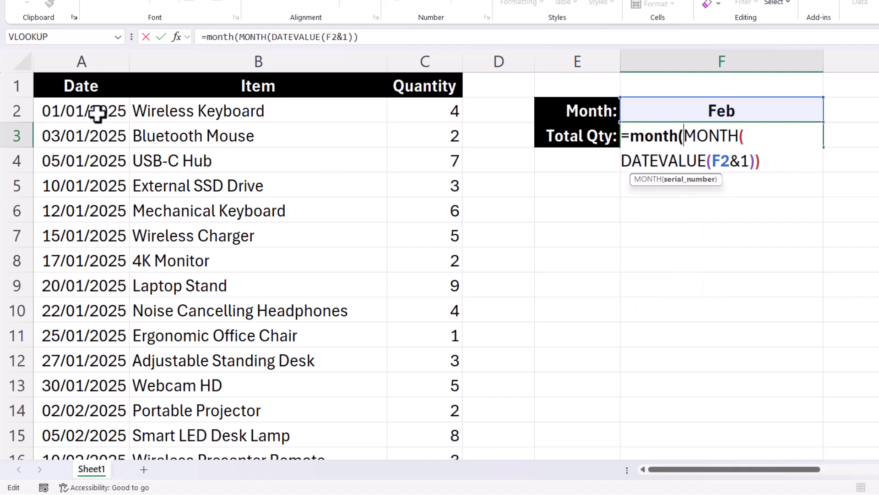
mouse_move(113, 117)
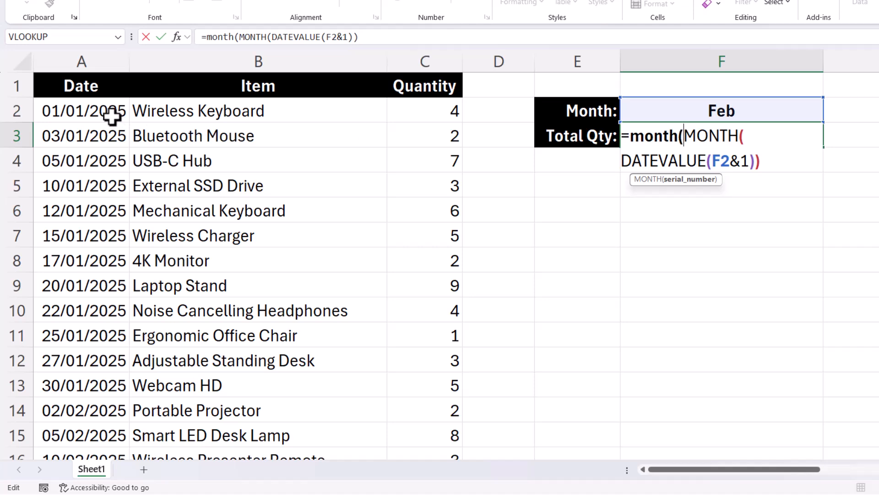
left_click(81, 111)
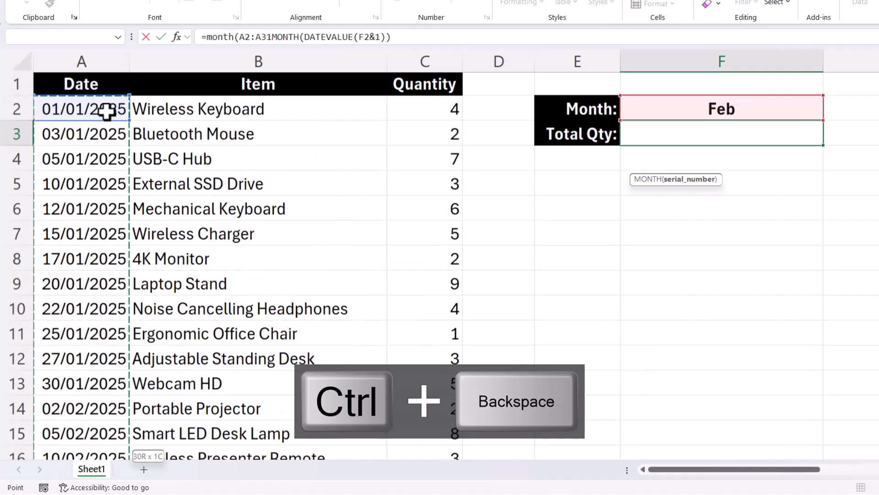
key("ctrl+Backspace")
type(")")
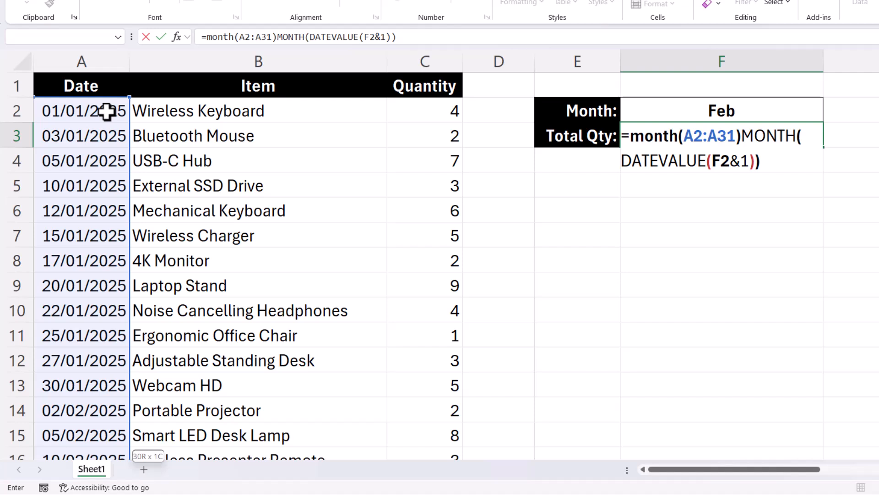
type("=")
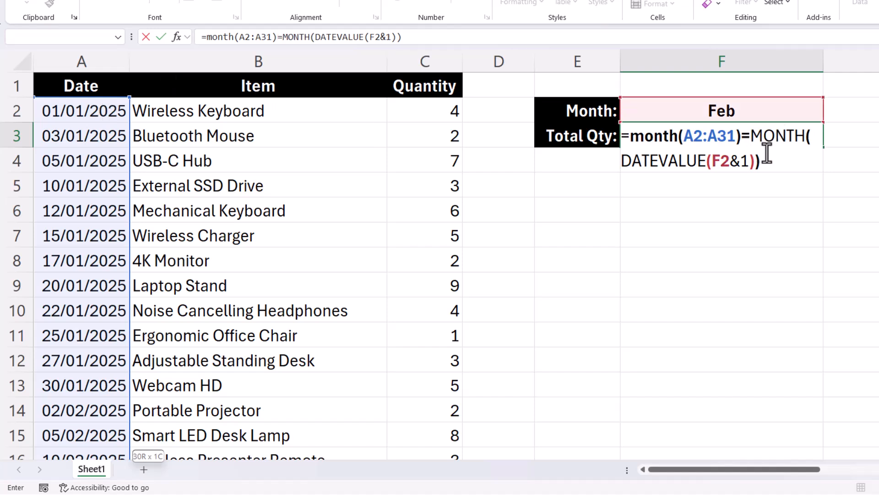
mouse_move(722, 111)
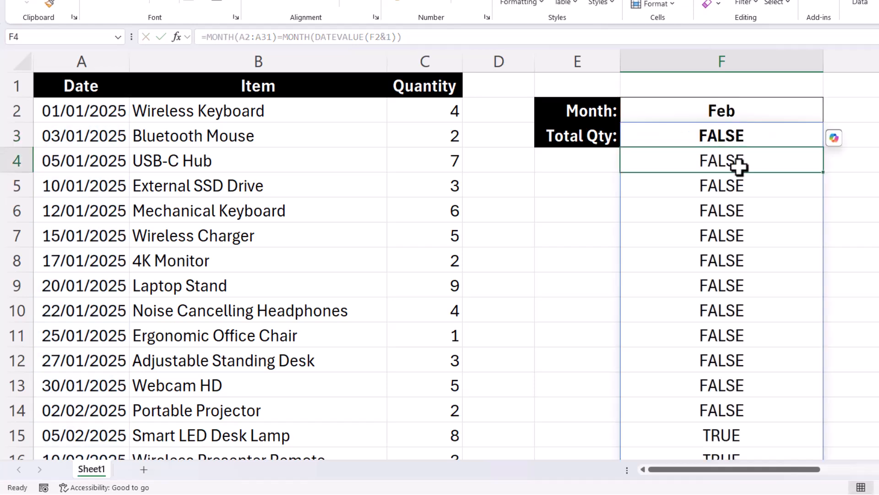
scroll("down", 3)
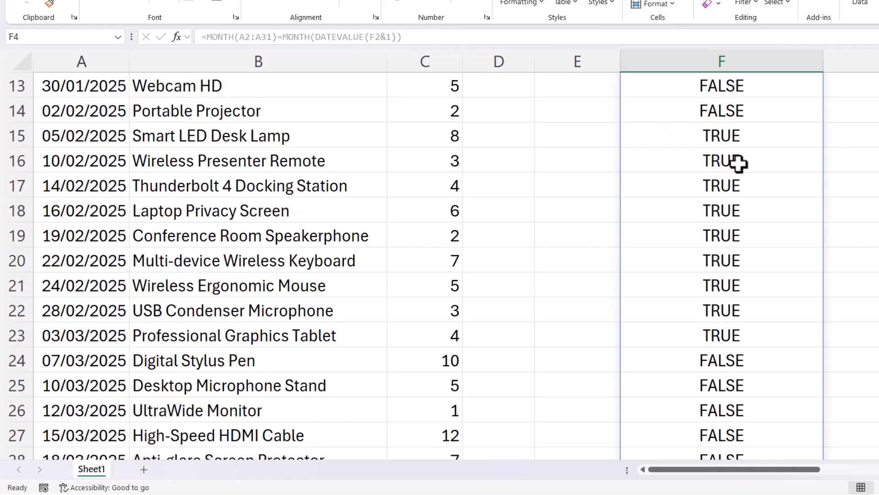
mouse_move(721, 182)
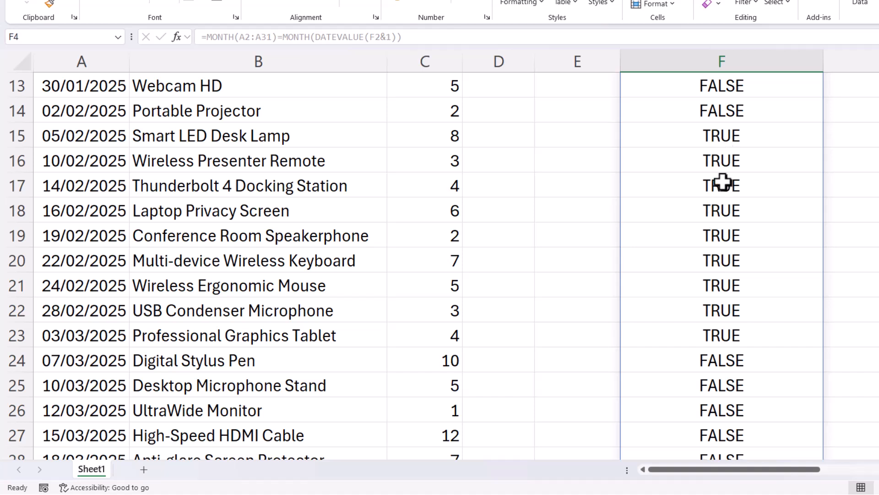
mouse_move(92, 110)
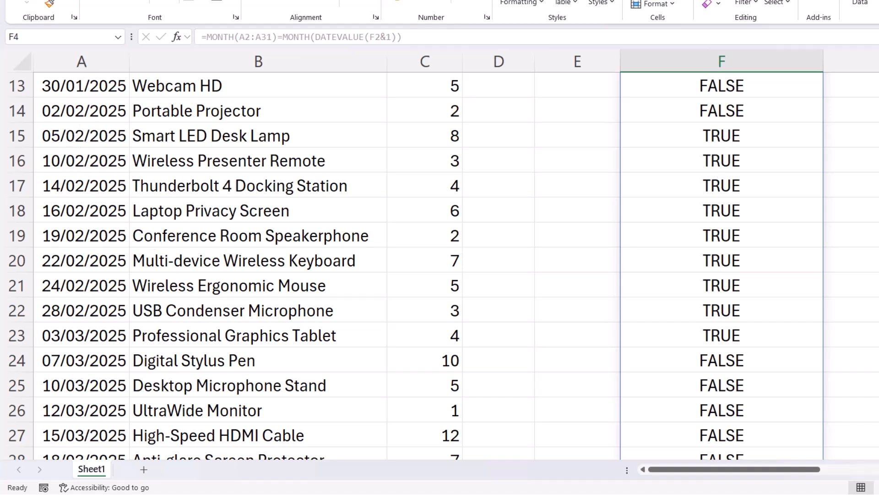
scroll("up", 3)
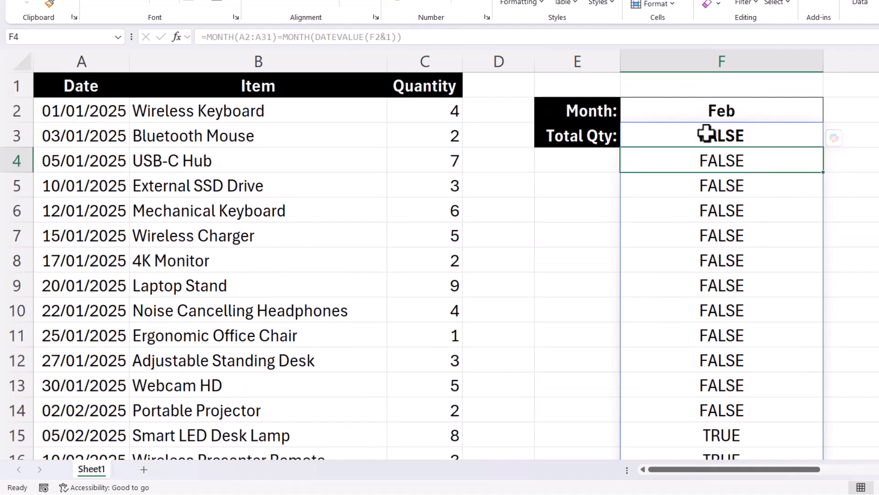
mouse_move(702, 362)
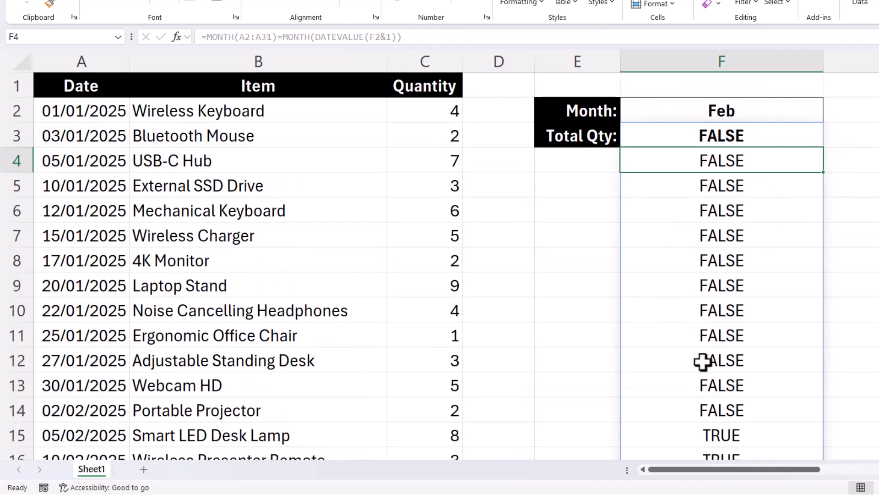
mouse_move(698, 154)
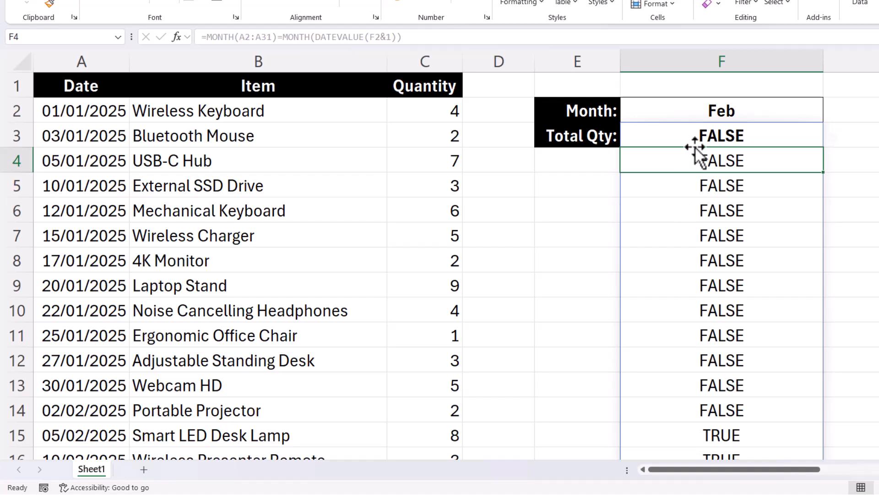
- Wrap F3's month test in FILTER over C2:C31, spilling February's quantities
double_click(721, 135)
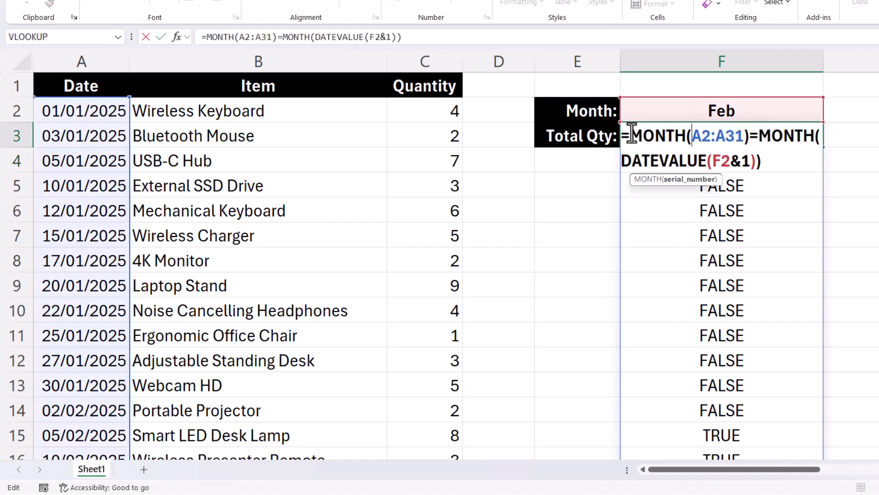
type("FILTER(")
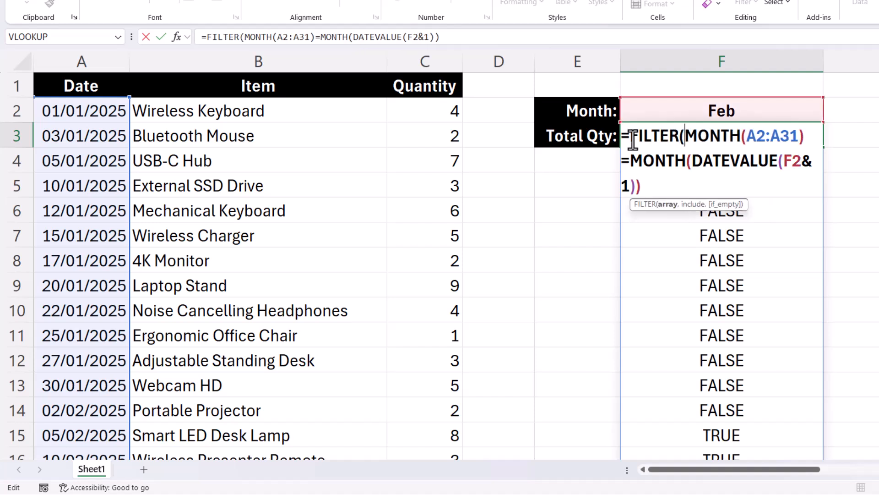
mouse_move(667, 204)
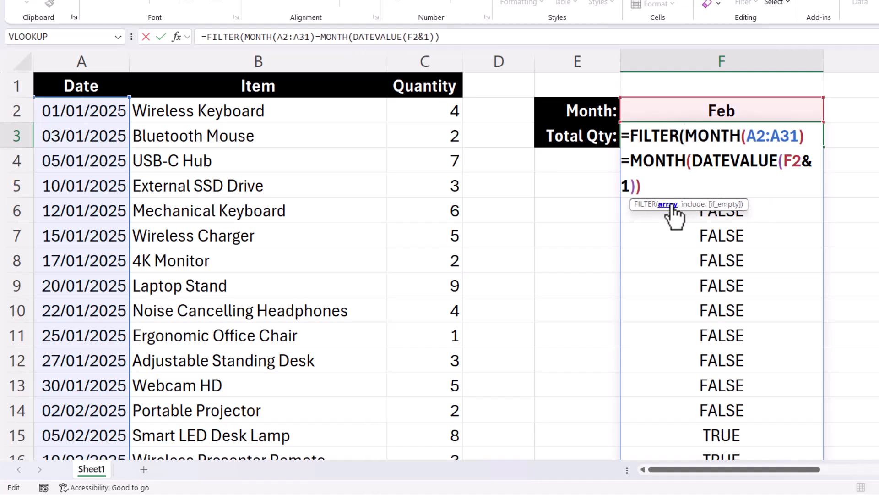
mouse_move(420, 110)
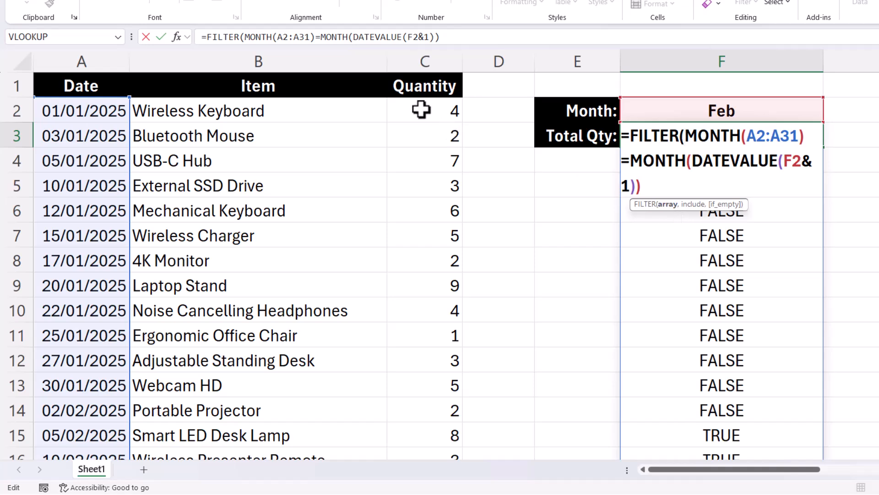
left_click(425, 110)
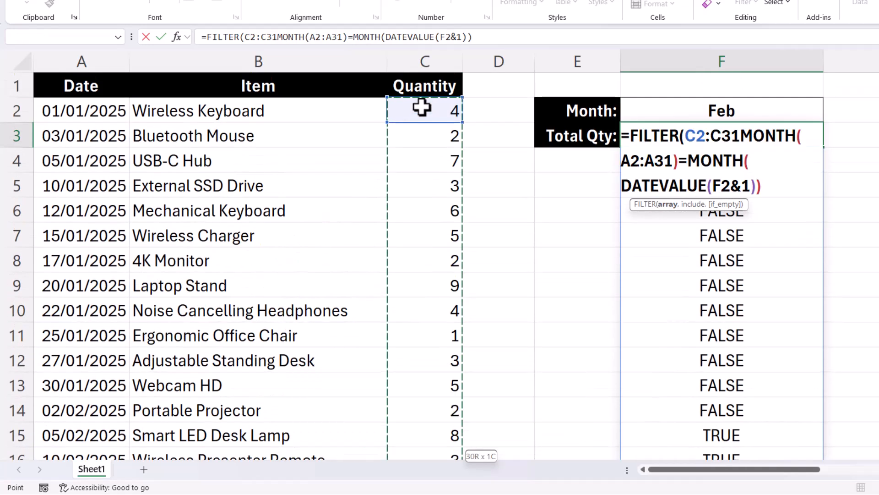
type(",")
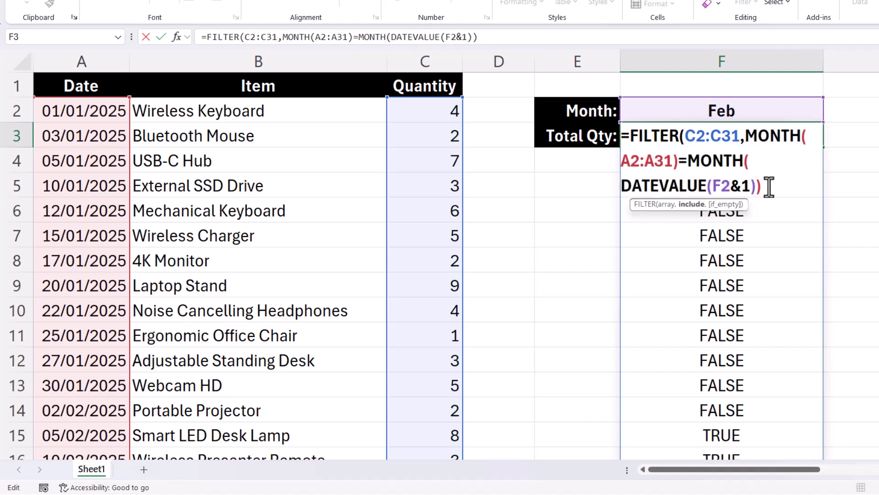
type(")")
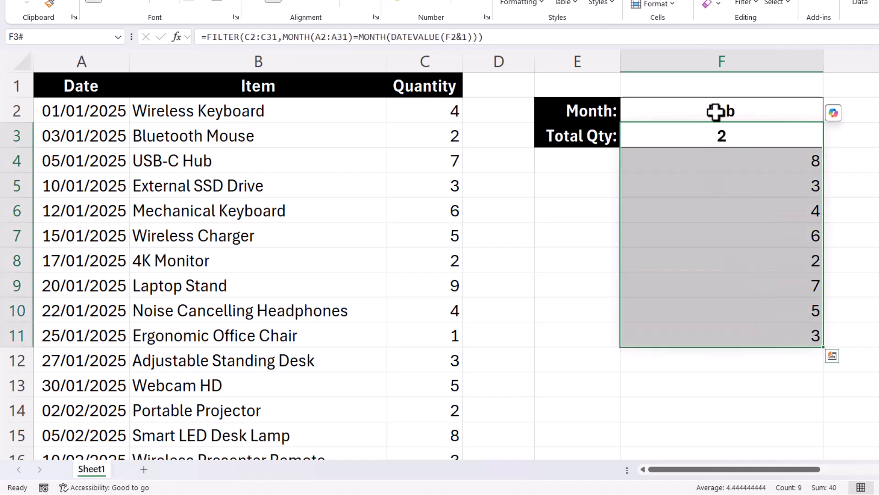
scroll("down", 3)
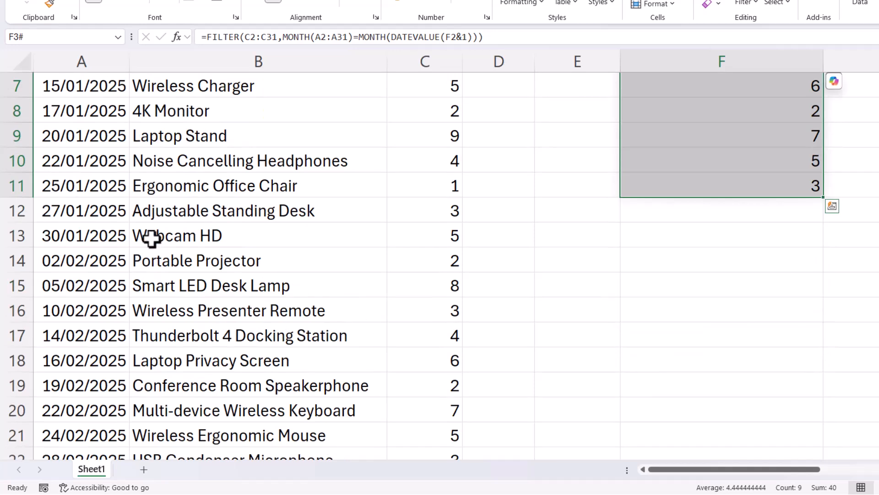
left_click(425, 260)
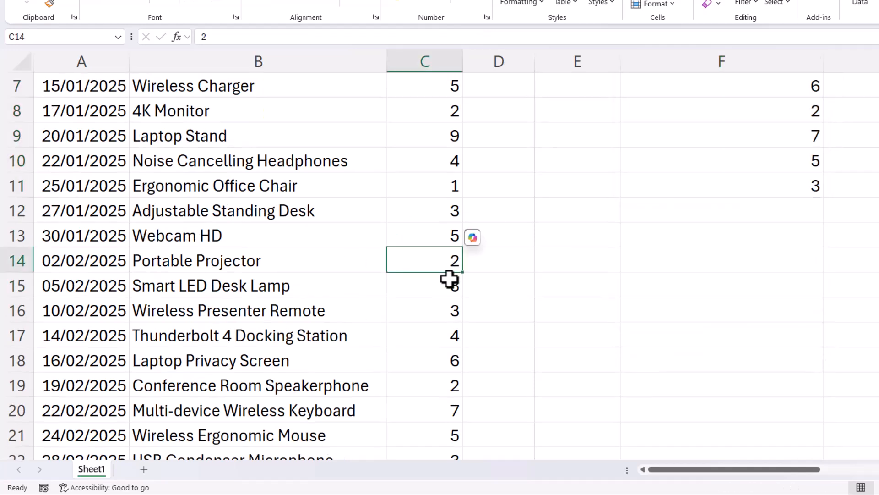
scroll("up", 3)
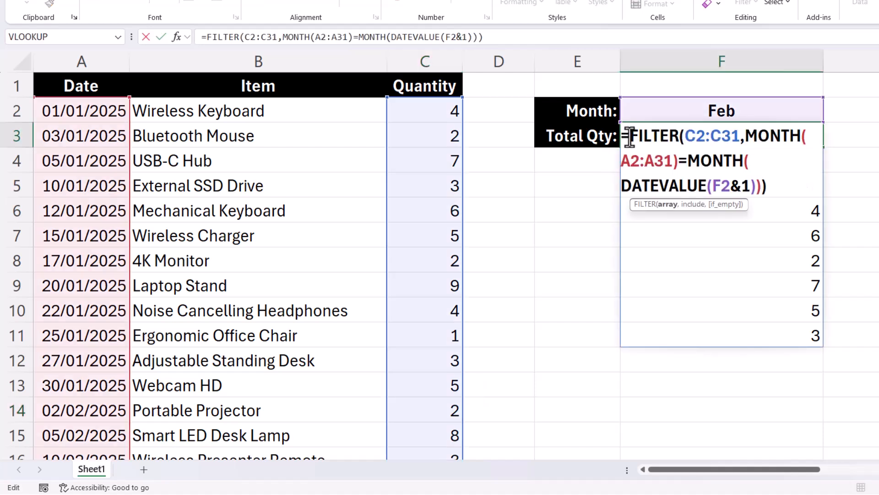
- Wrap F3's FILTER formula in SUM so it returns February's total of 40
type("SUM(")
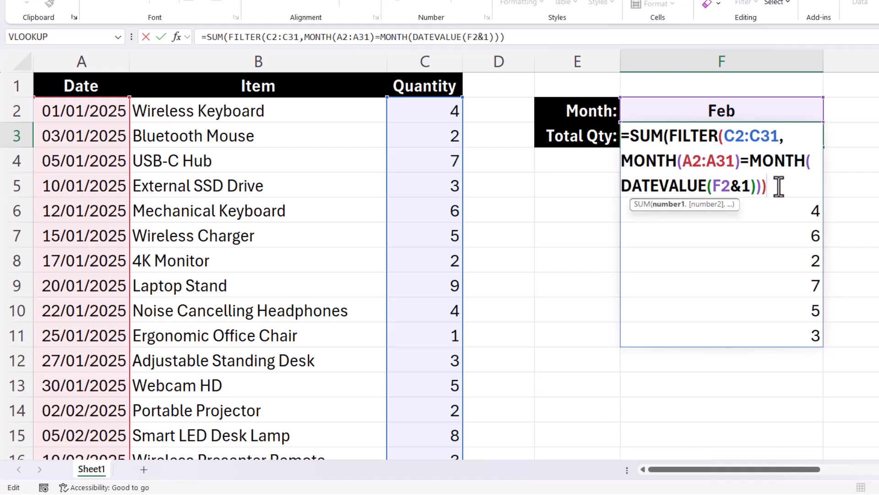
type(")")
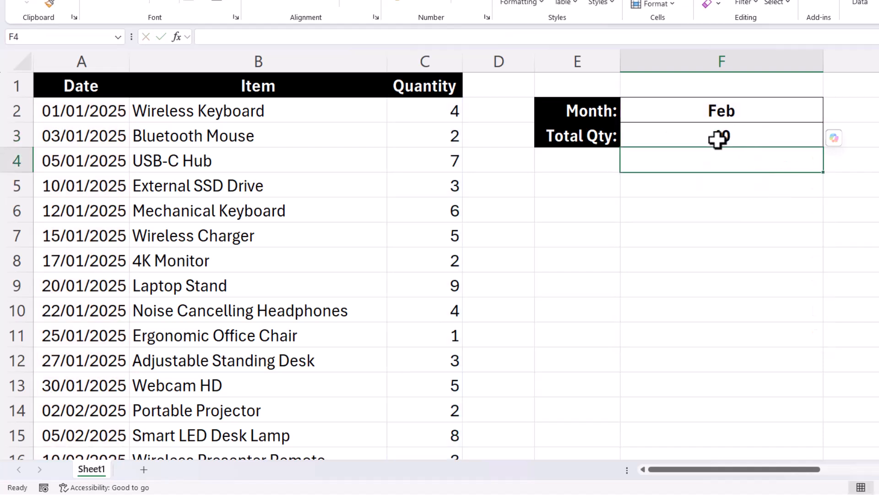
left_click(722, 135)
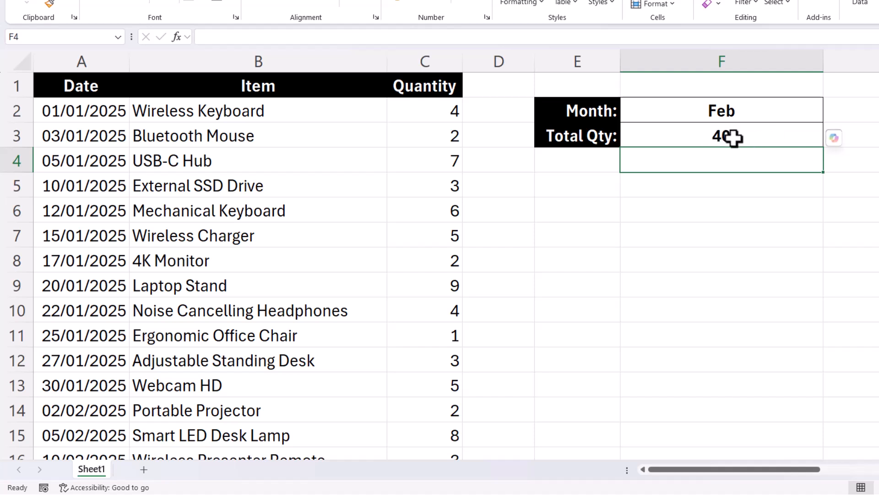
mouse_move(727, 157)
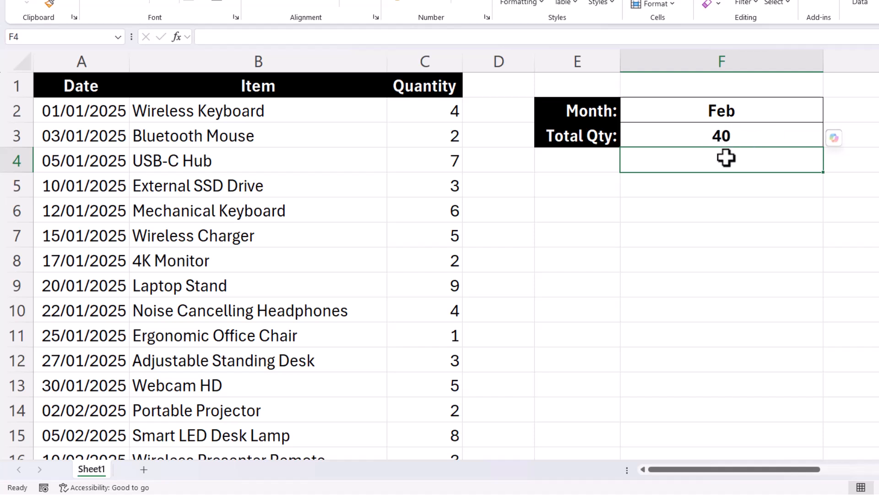
mouse_move(719, 163)
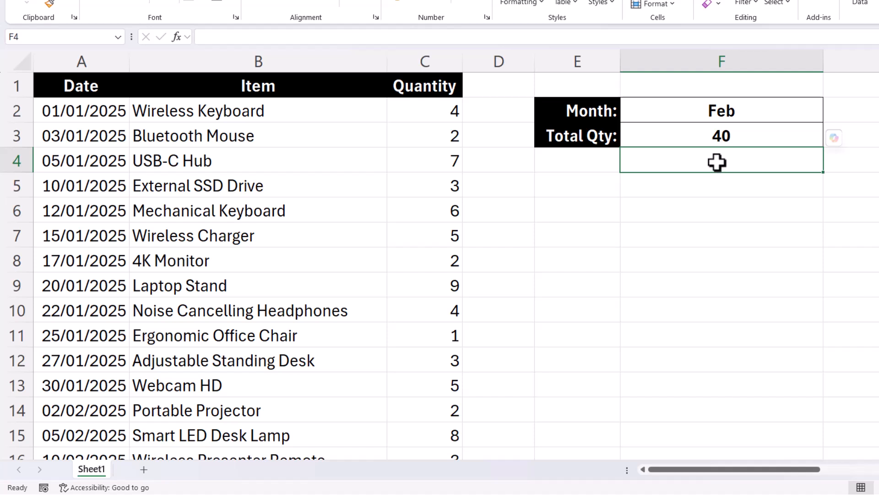
mouse_move(740, 134)
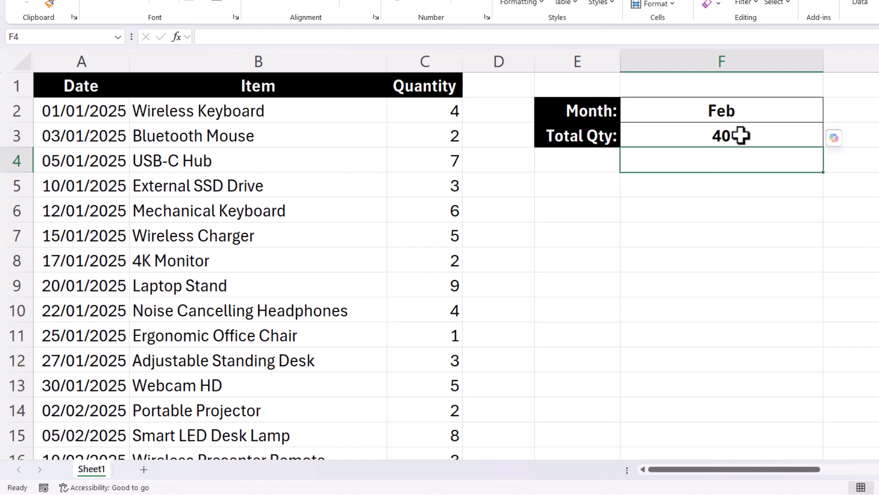
- Put the month test =MONTH(A2:A31)=MONTH(DATEVALUE(F2&1)) in F4, spilling TRUE/FALSE
double_click(722, 135)
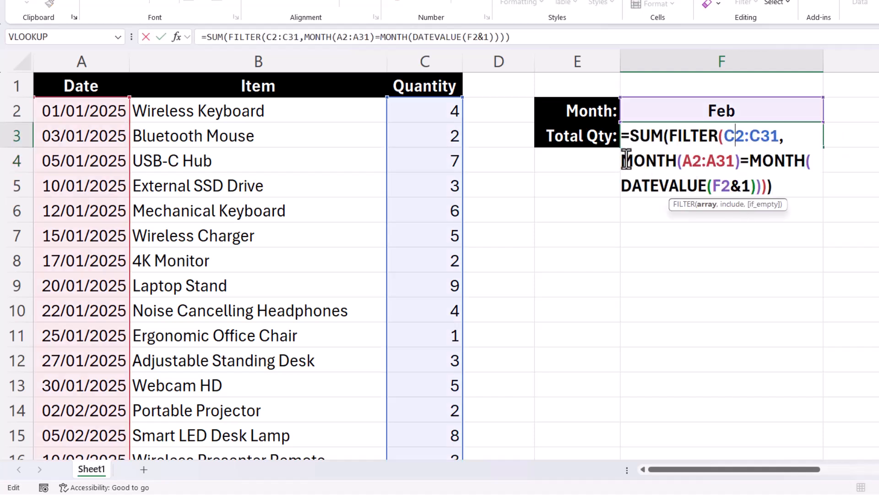
mouse_move(740, 186)
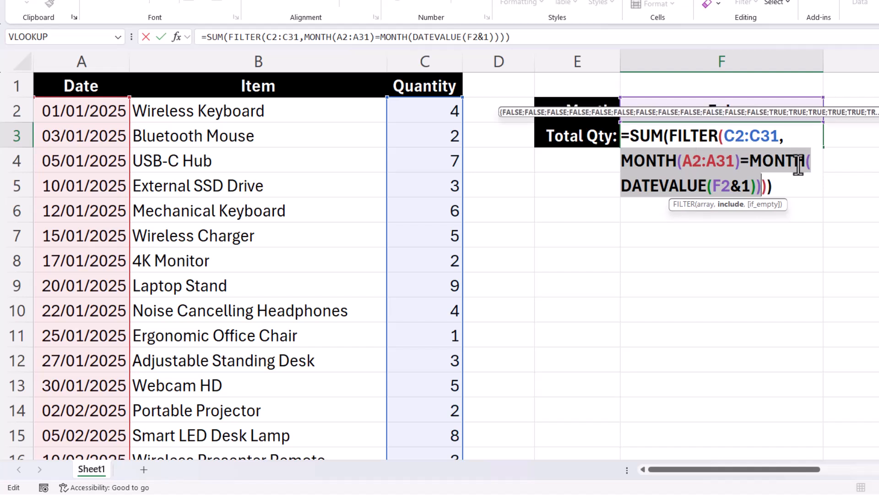
key("ctrl+c")
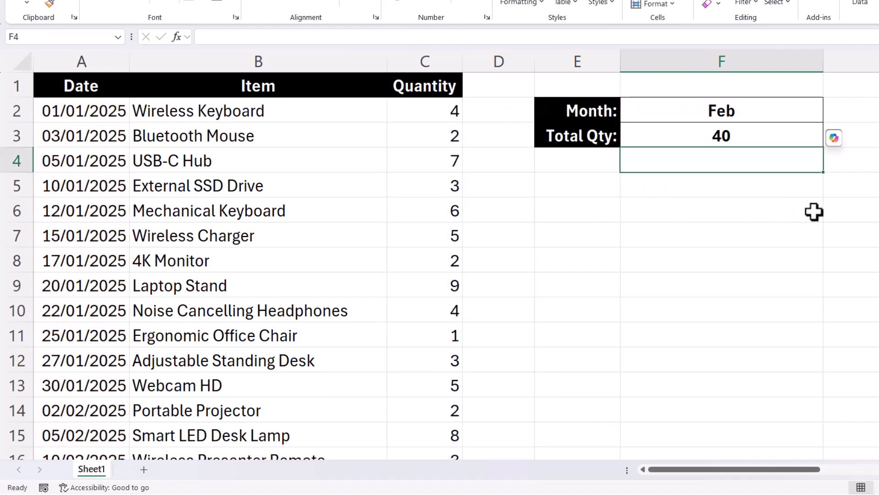
double_click(722, 160)
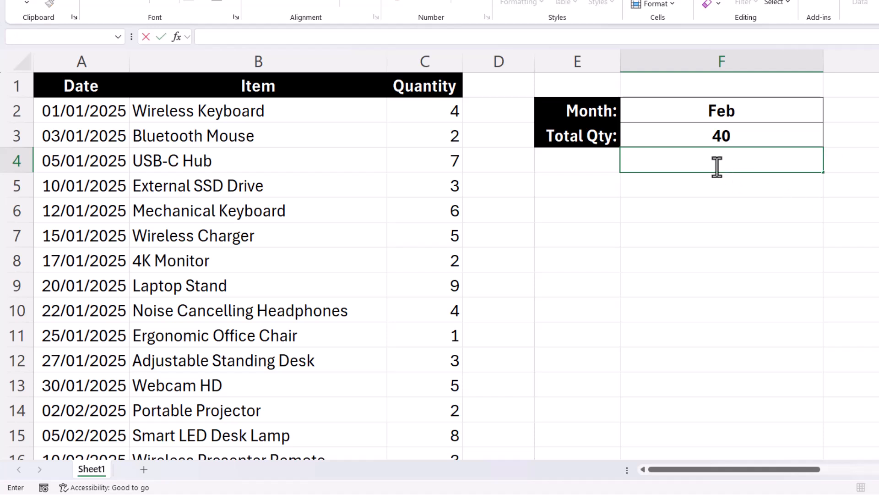
key("Enter")
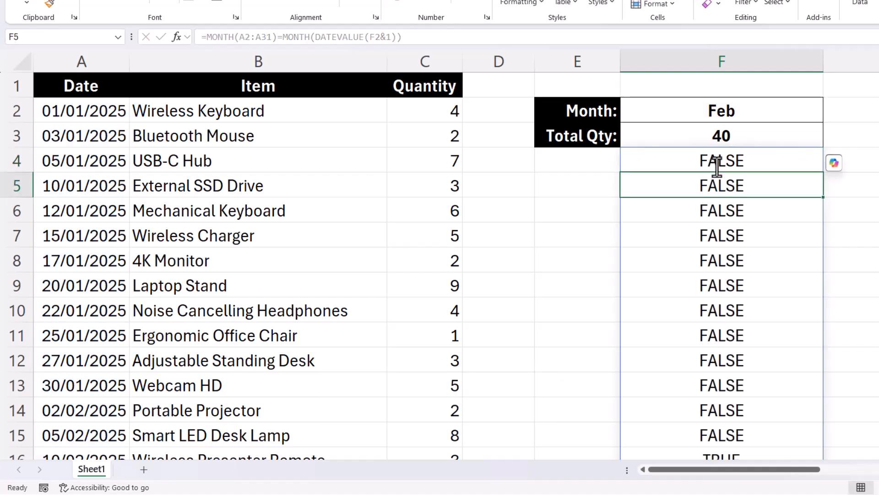
scroll("down", 3)
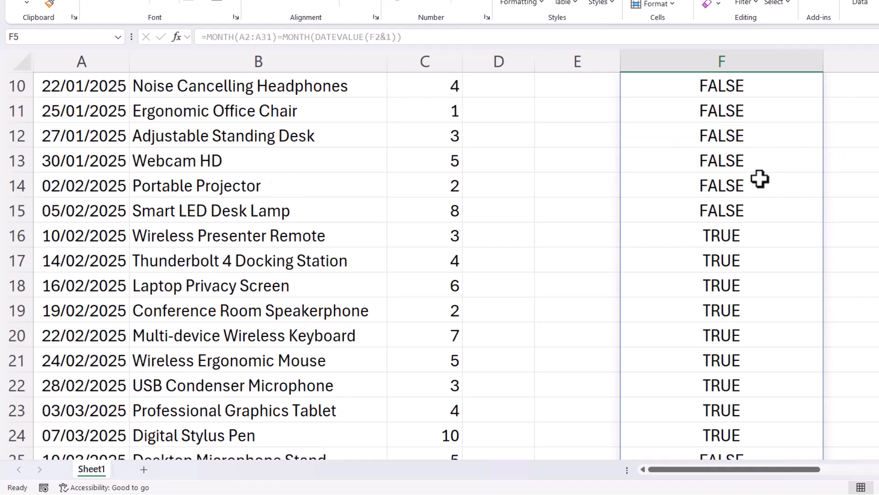
scroll("up", 3)
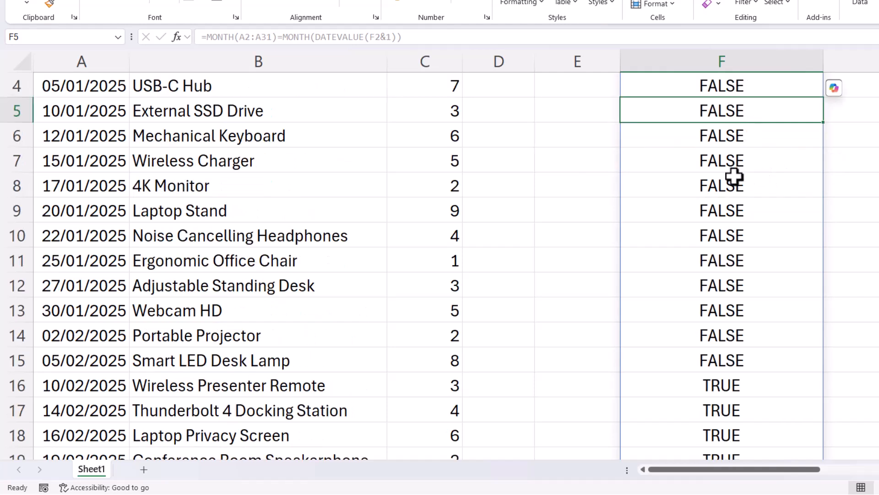
scroll("up", 3)
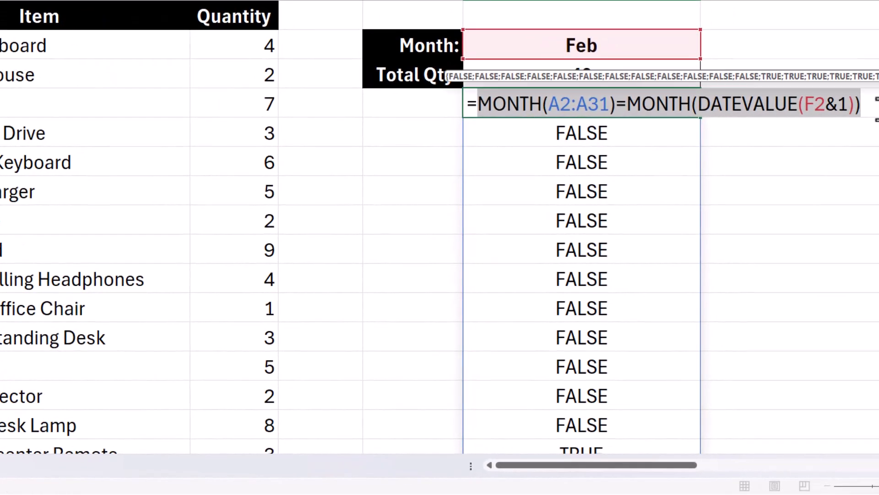
key("f9")
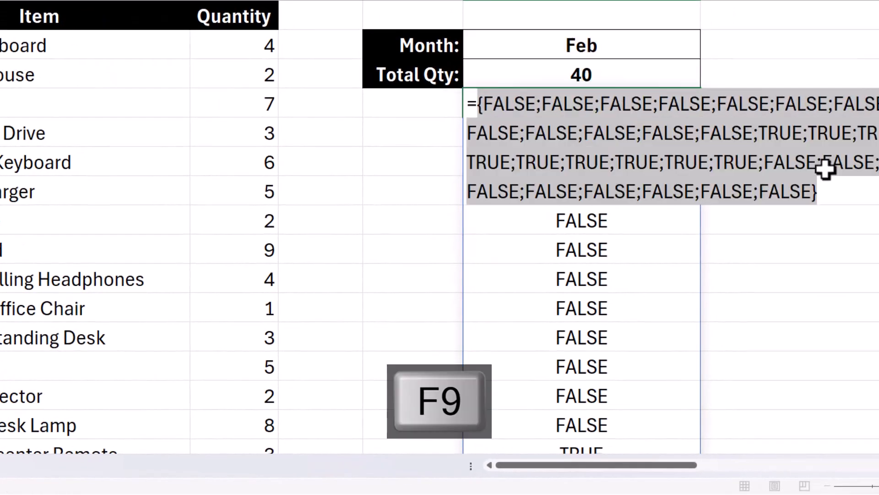
key("F9")
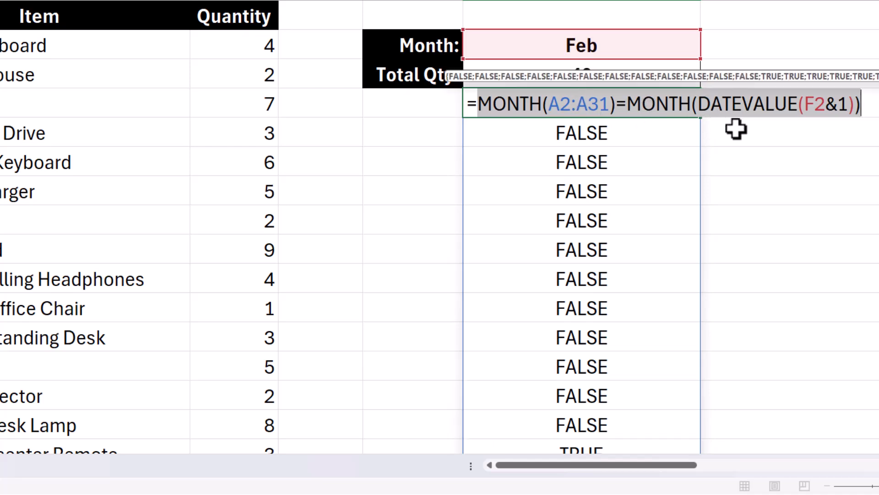
mouse_move(581, 147)
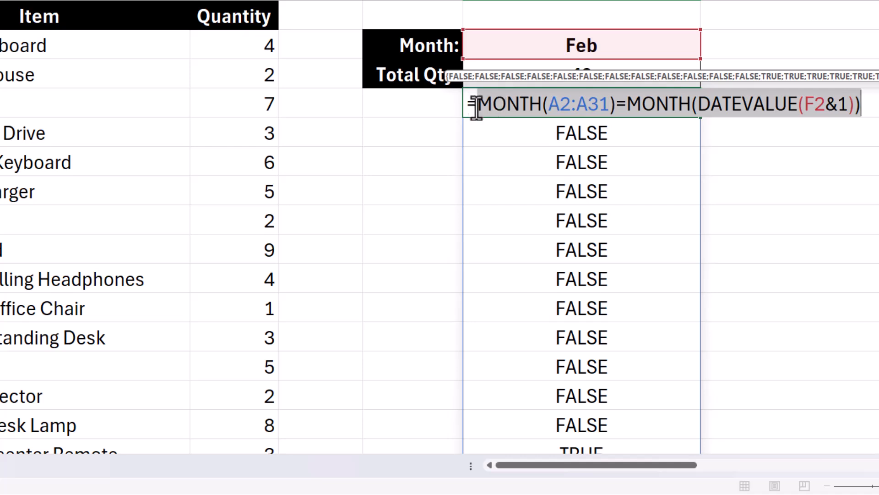
mouse_move(597, 169)
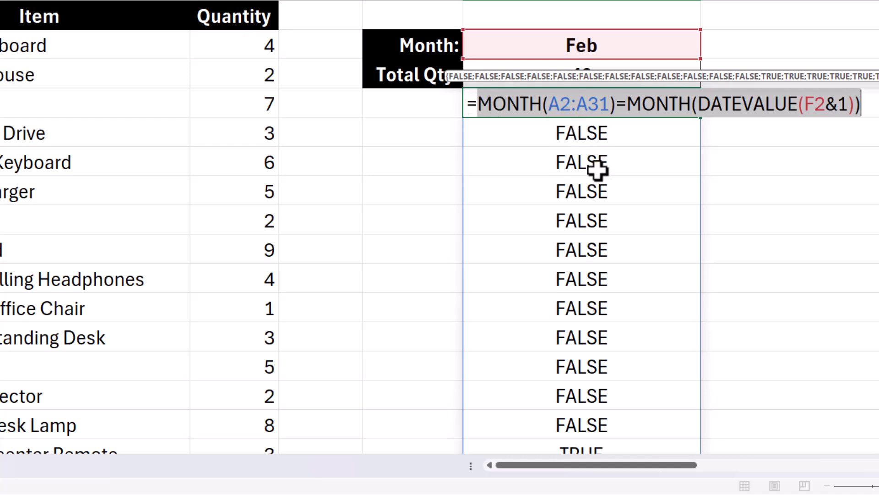
mouse_move(594, 166)
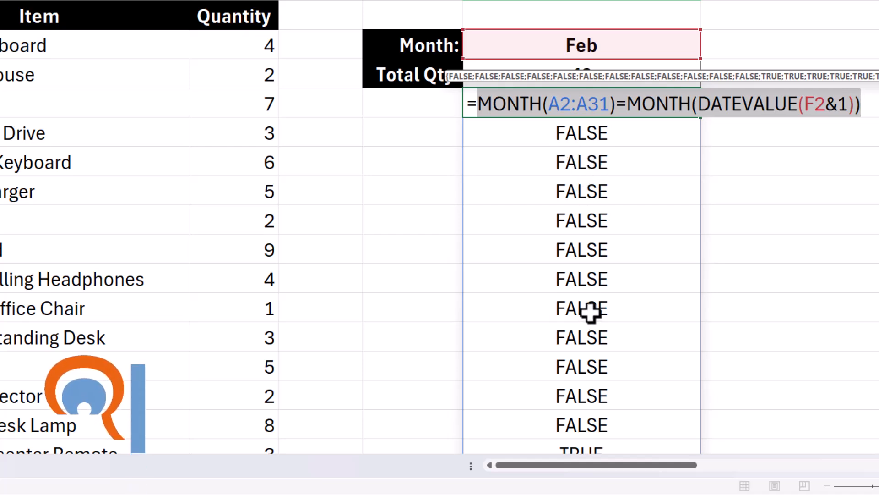
mouse_move(480, 112)
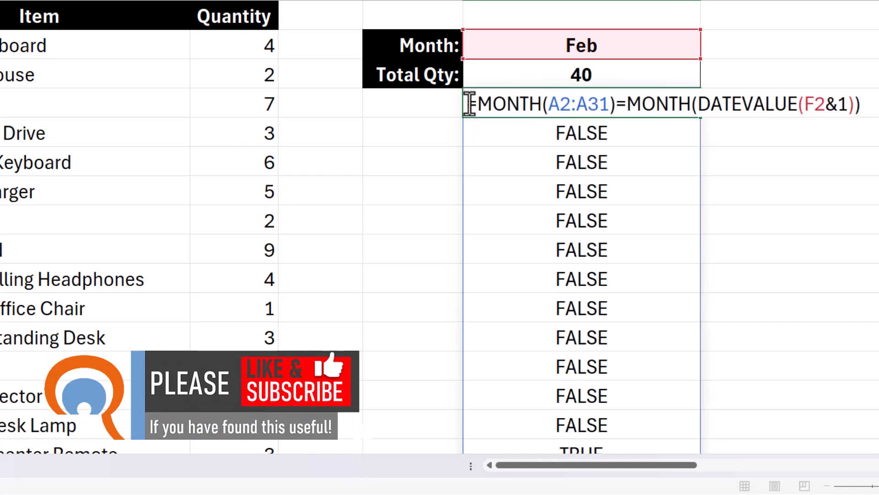
mouse_move(502, 122)
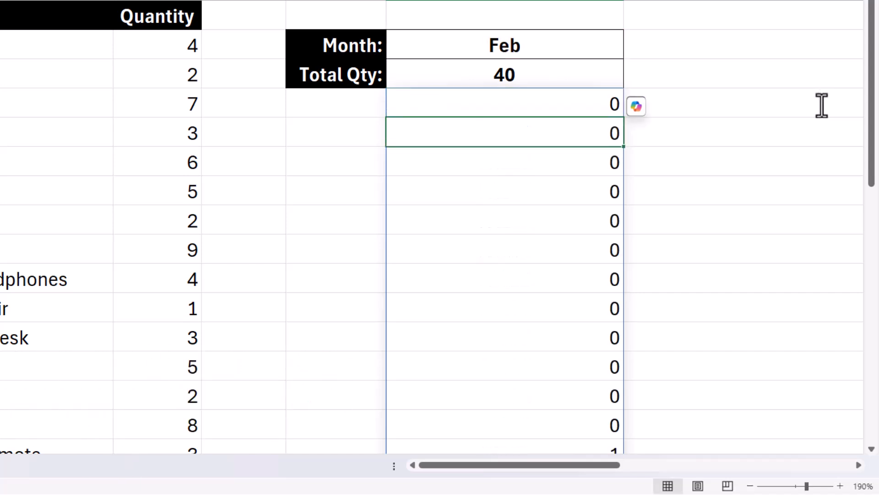
- Scroll down column F to check F4's spilled 1 and 0 results
scroll("down", 3)
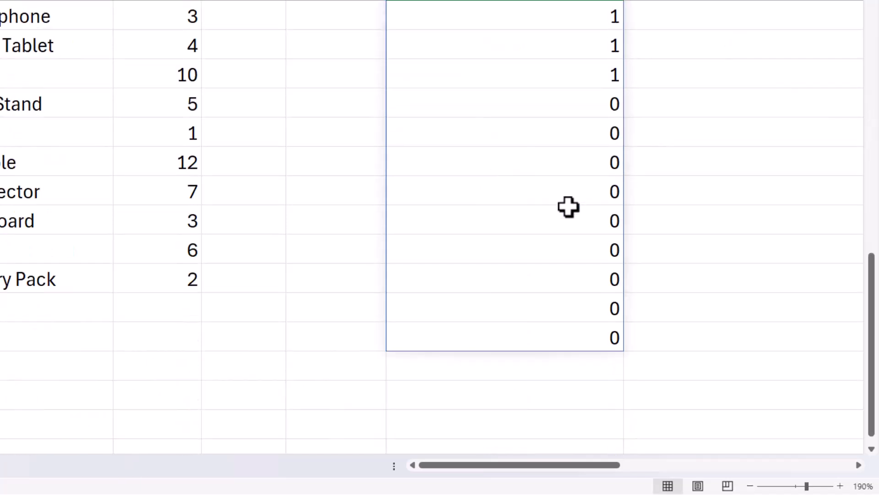
scroll("up", 3)
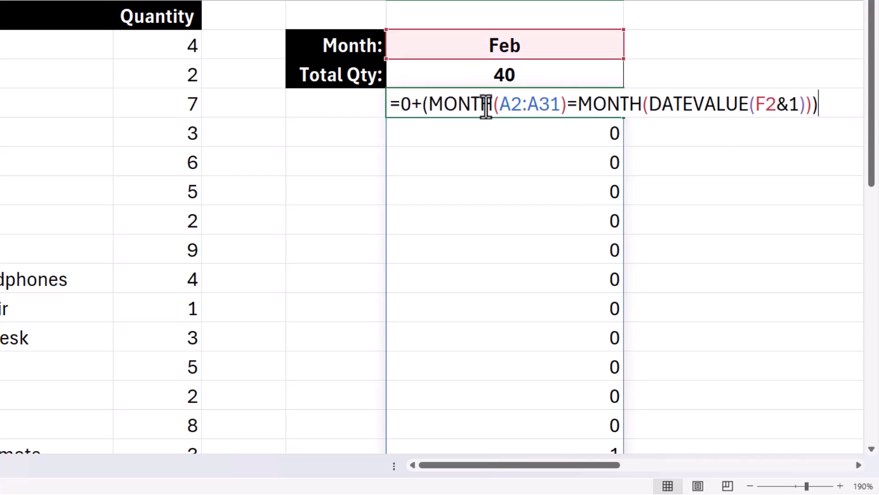
- Wrap F4's 1/0 month test in SUMPRODUCT, multiplying by quantities C2:C31
left_click(404, 105)
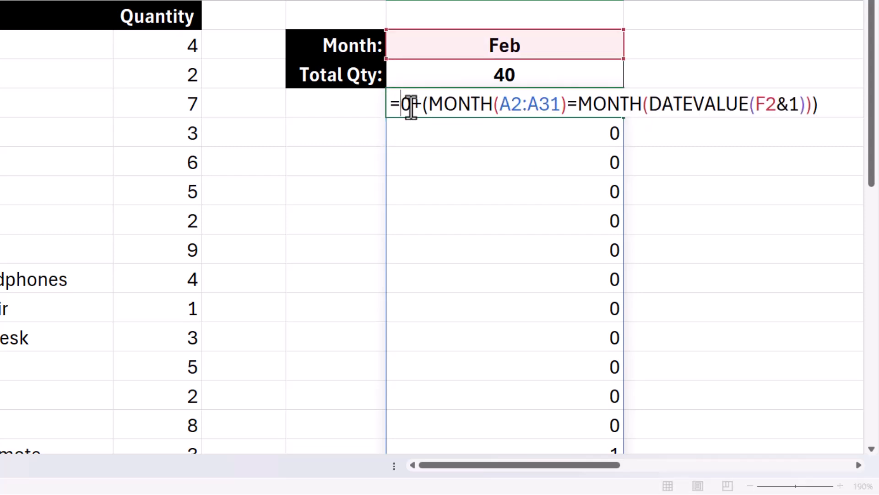
type("SUMP")
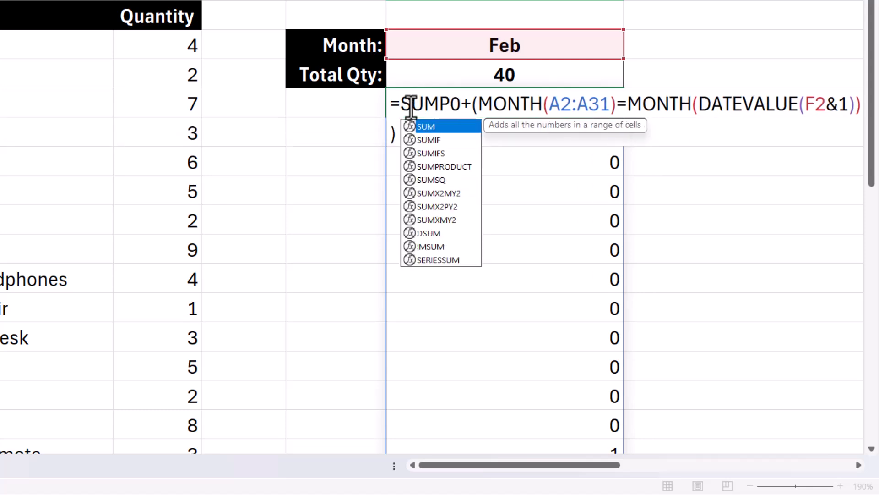
left_click(443, 166)
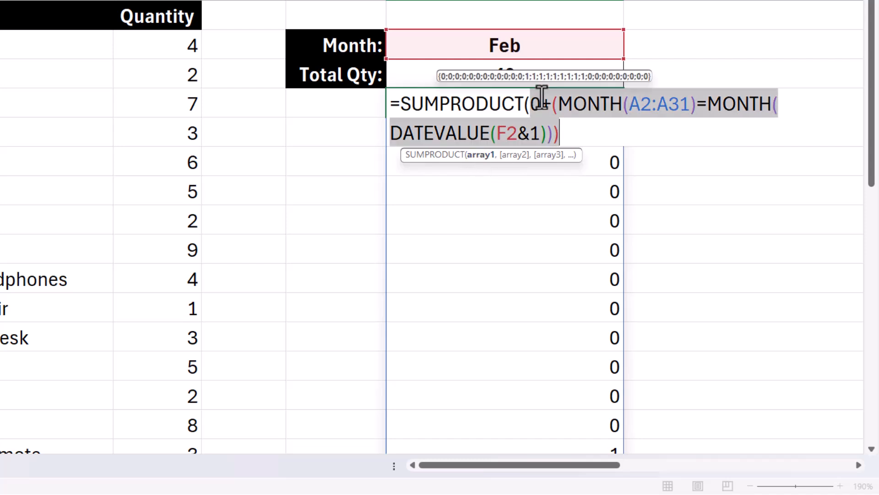
mouse_move(573, 157)
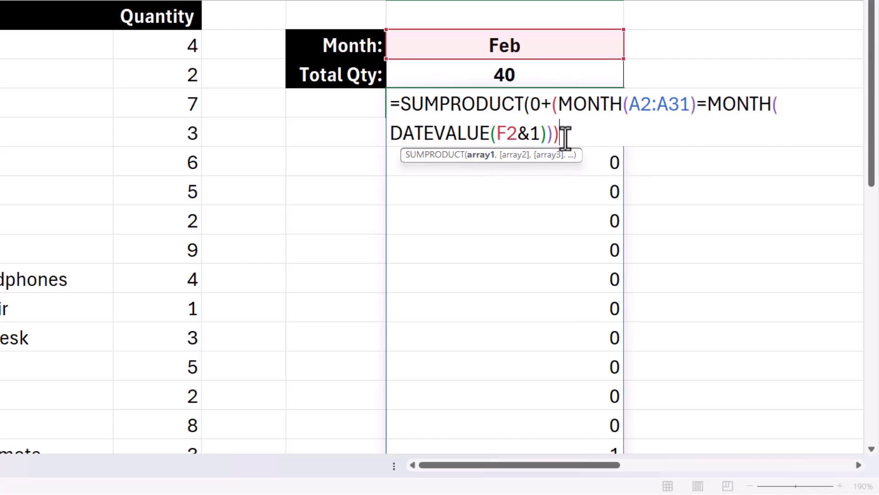
left_click(157, 45)
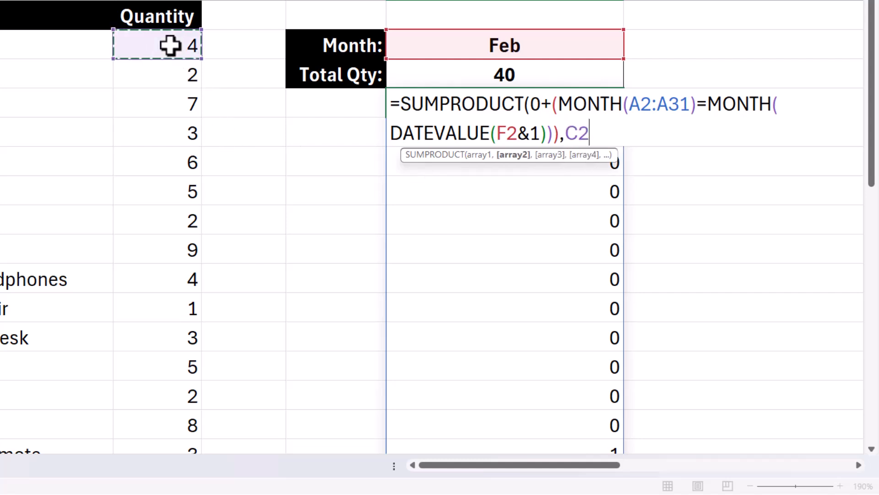
key("Ctrl+Backspace")
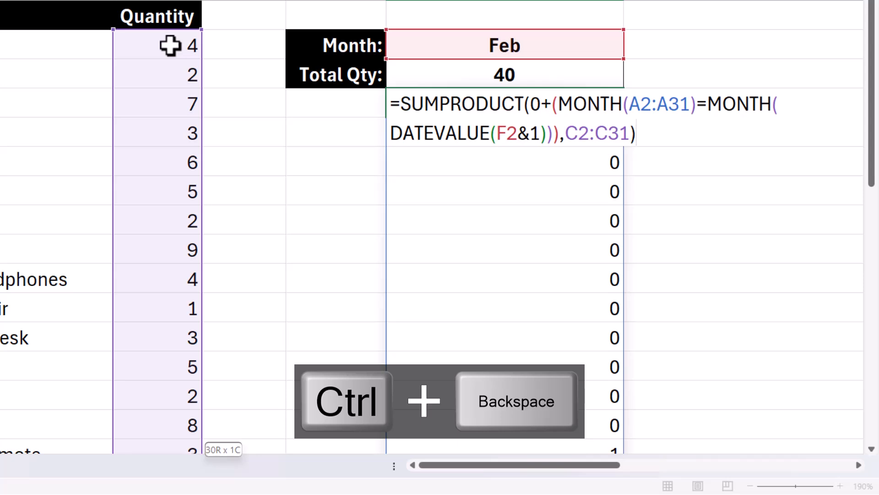
key("ctrl+backspace")
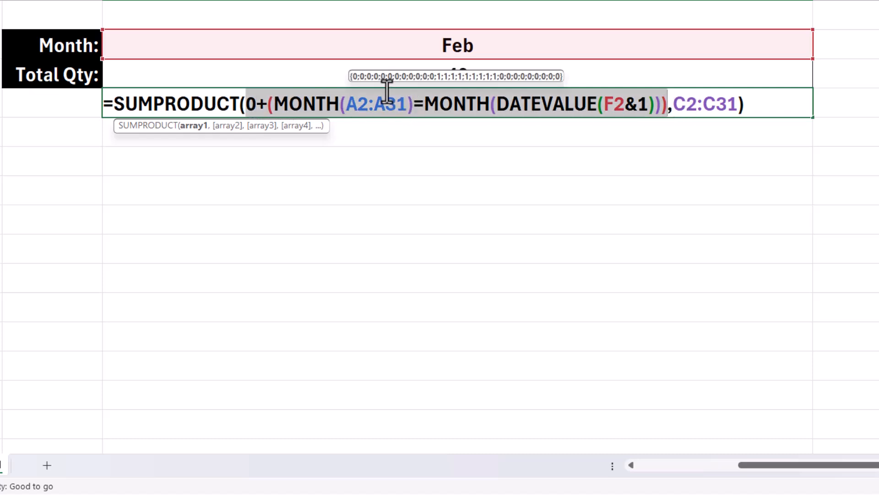
mouse_move(229, 104)
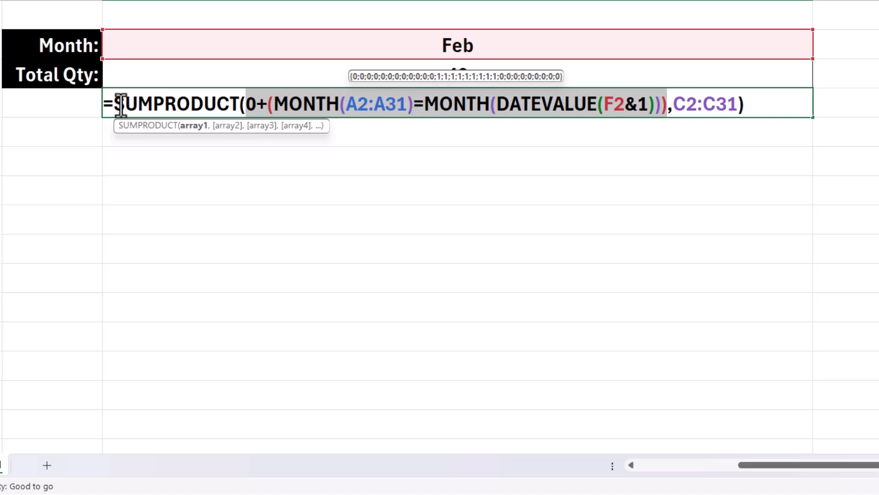
mouse_move(376, 128)
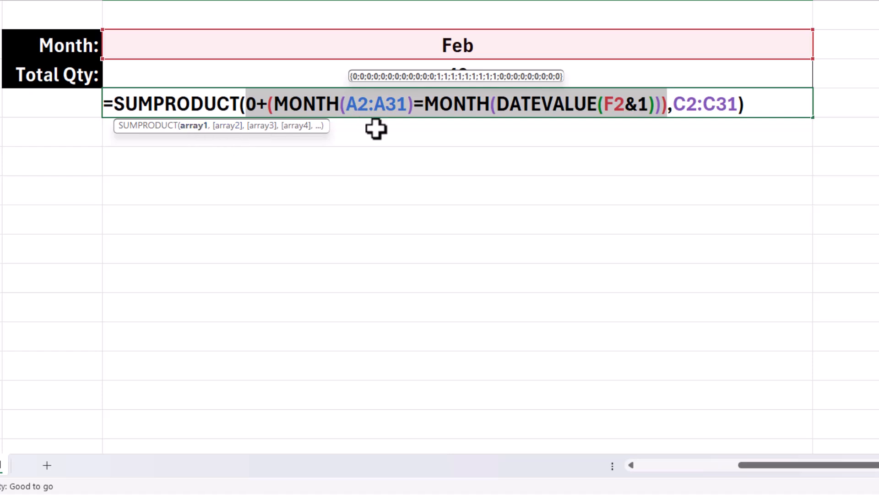
mouse_move(504, 93)
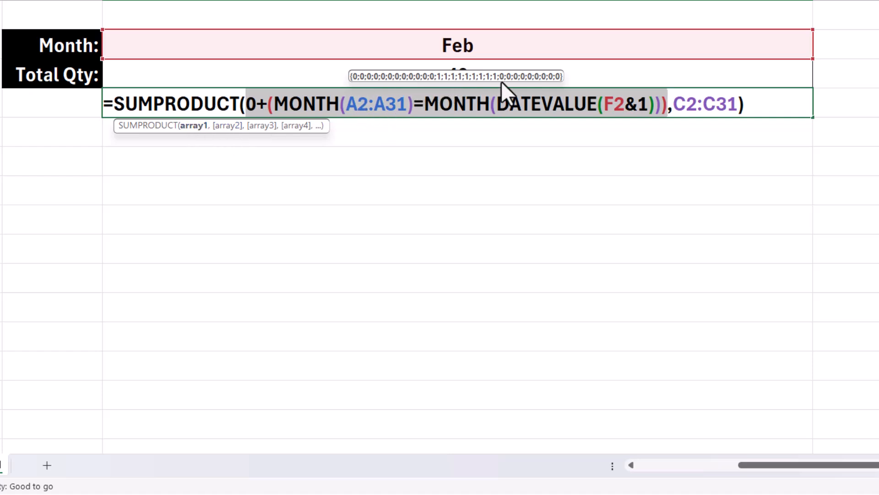